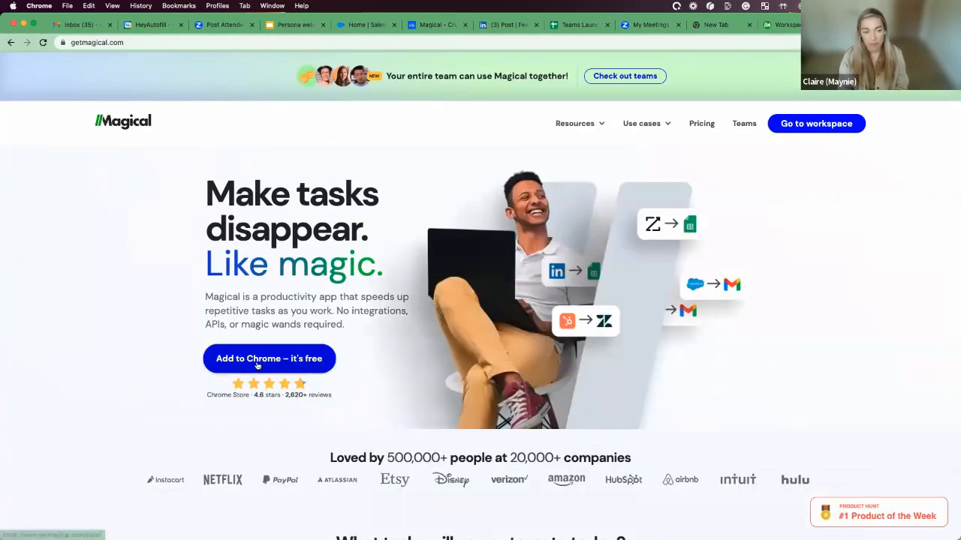
Go to the Magical workspace from getmagical.com.
{"action": "left_click", "coordinate": [269, 357]}
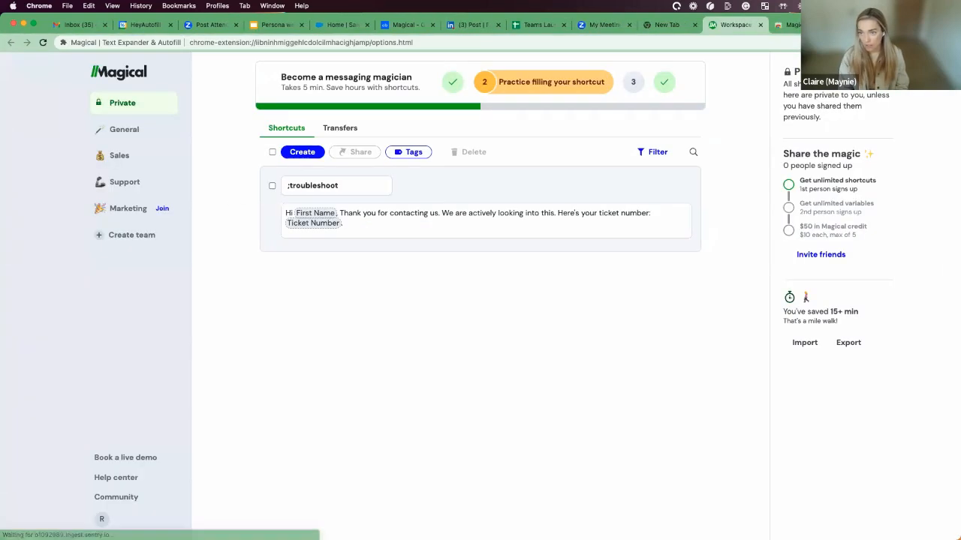
{"action": "mouse_move", "coordinate": [570, 282]}
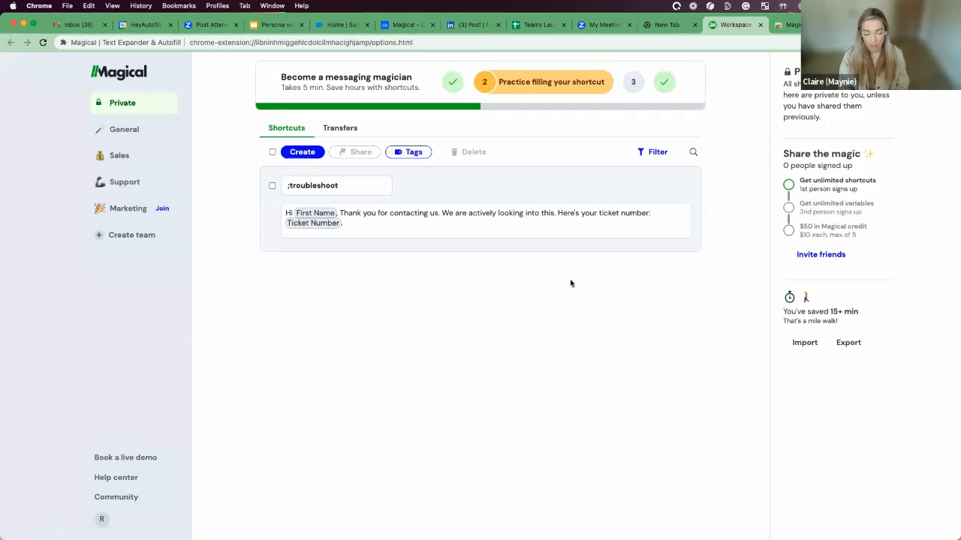
{"action": "mouse_move", "coordinate": [412, 366]}
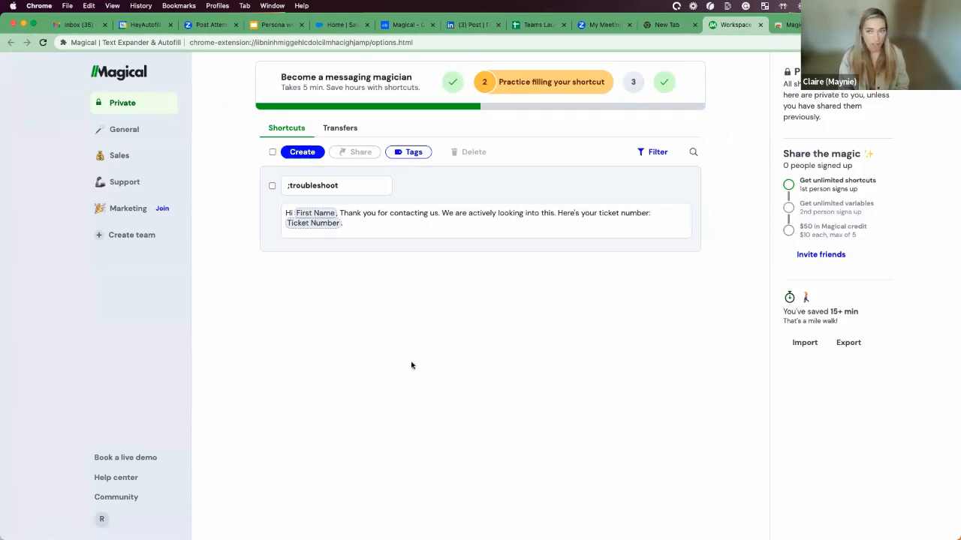
{"action": "mouse_move", "coordinate": [285, 115]}
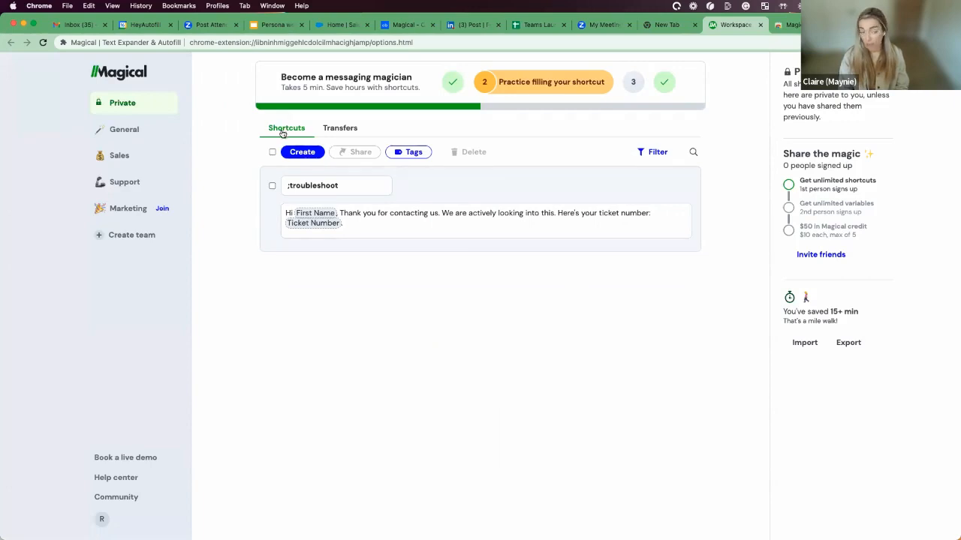
{"action": "left_click", "coordinate": [340, 128]}
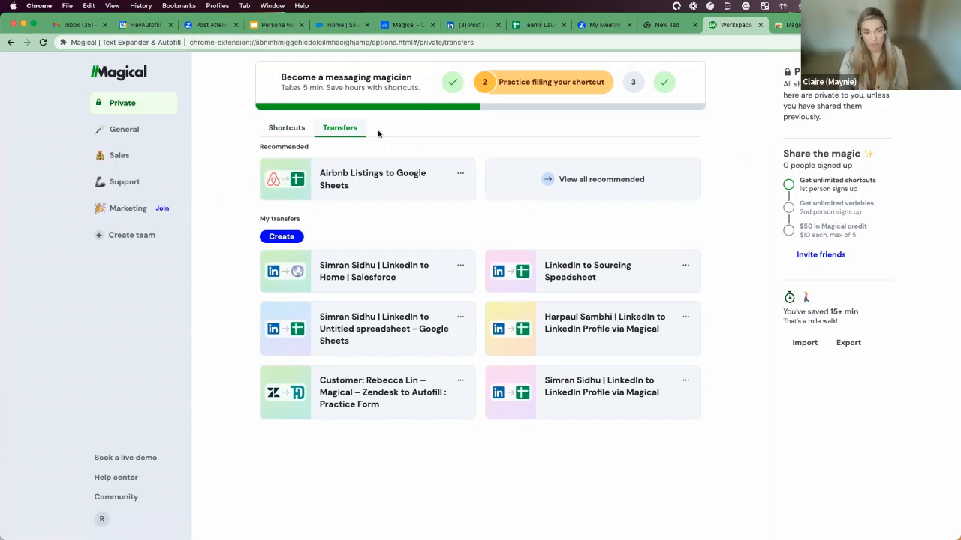
{"action": "mouse_move", "coordinate": [339, 134]}
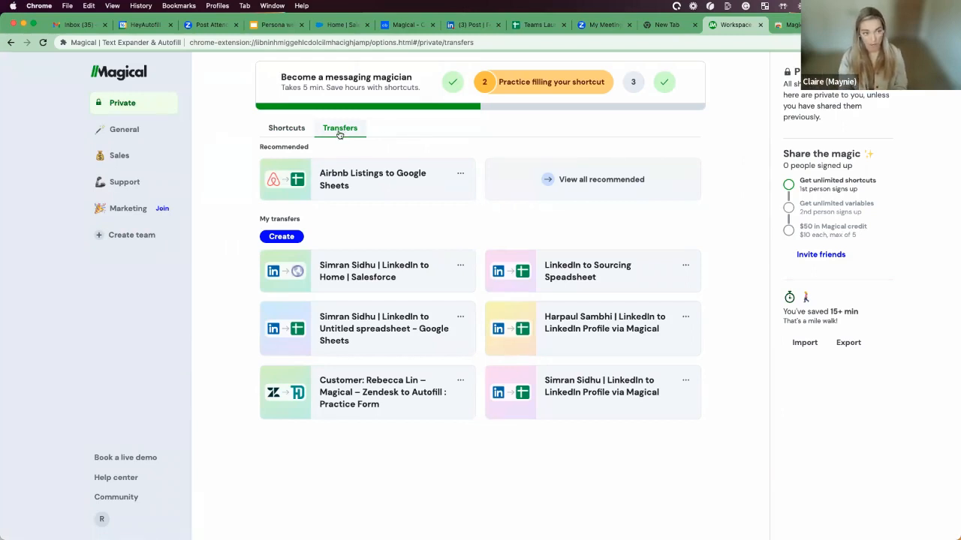
{"action": "left_click", "coordinate": [285, 127]}
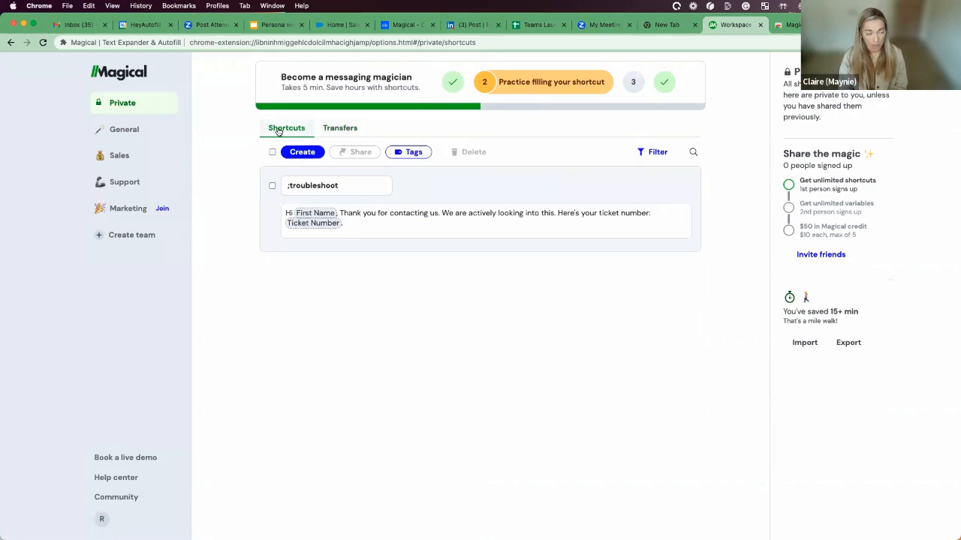
{"action": "mouse_move", "coordinate": [120, 155]}
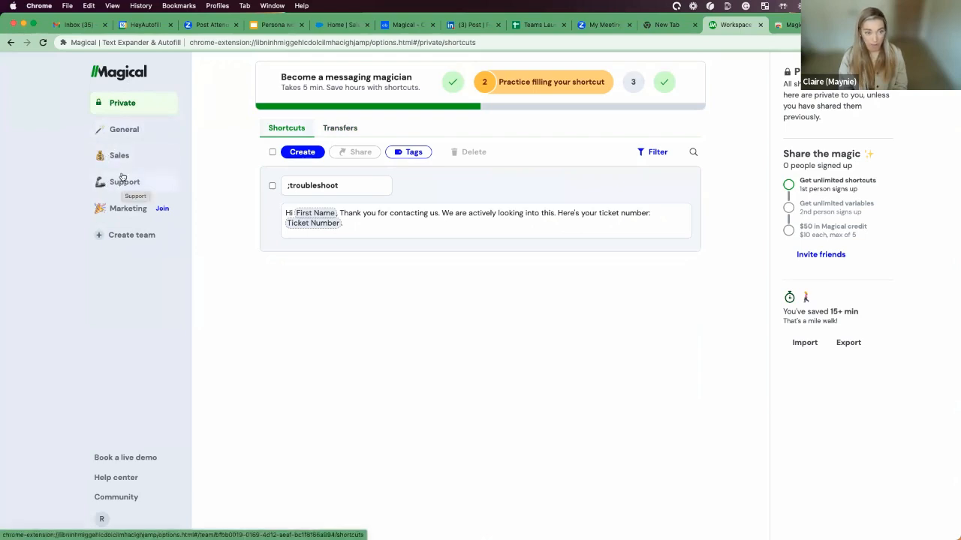
{"action": "mouse_move", "coordinate": [120, 155]}
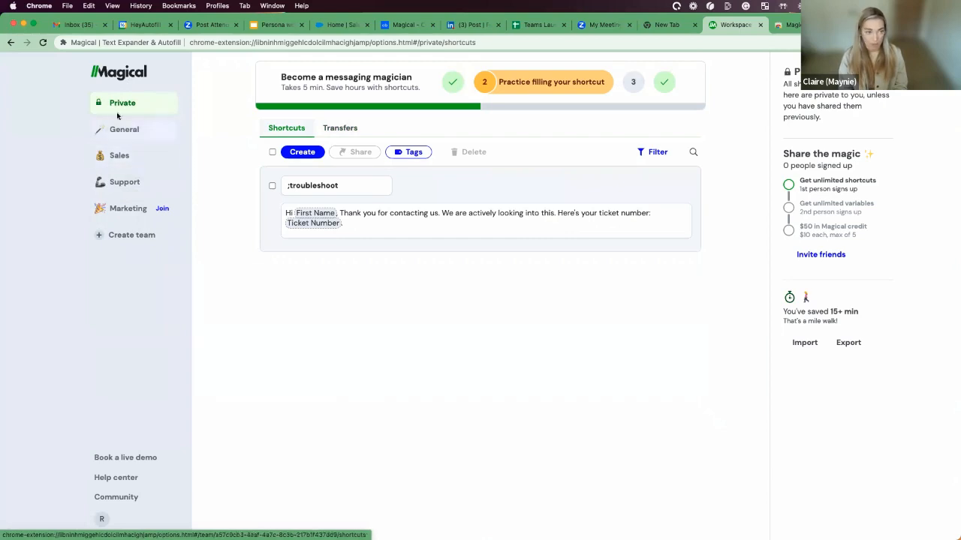
{"action": "mouse_move", "coordinate": [299, 329]}
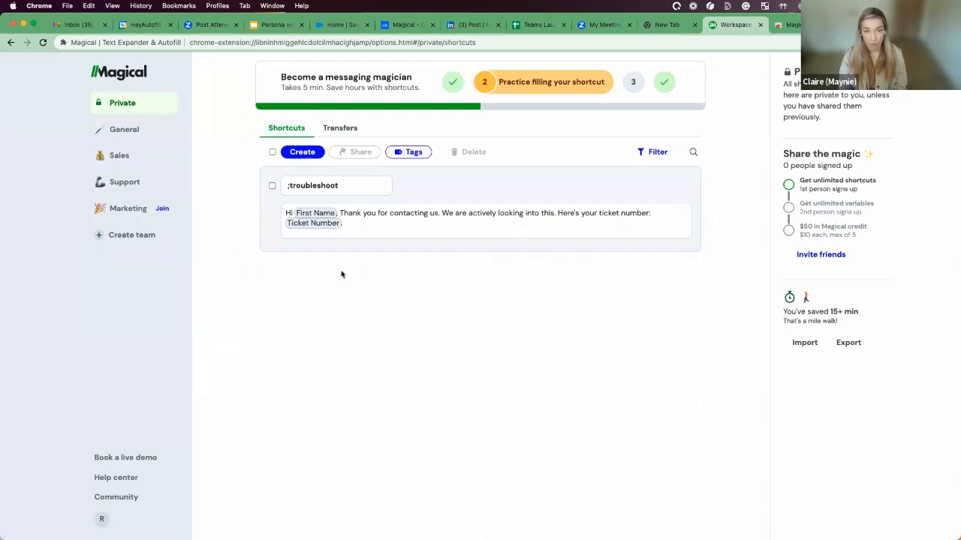
Start a new shortcut with the trigger name '-linkedinoutreach'.
{"action": "left_click", "coordinate": [301, 151]}
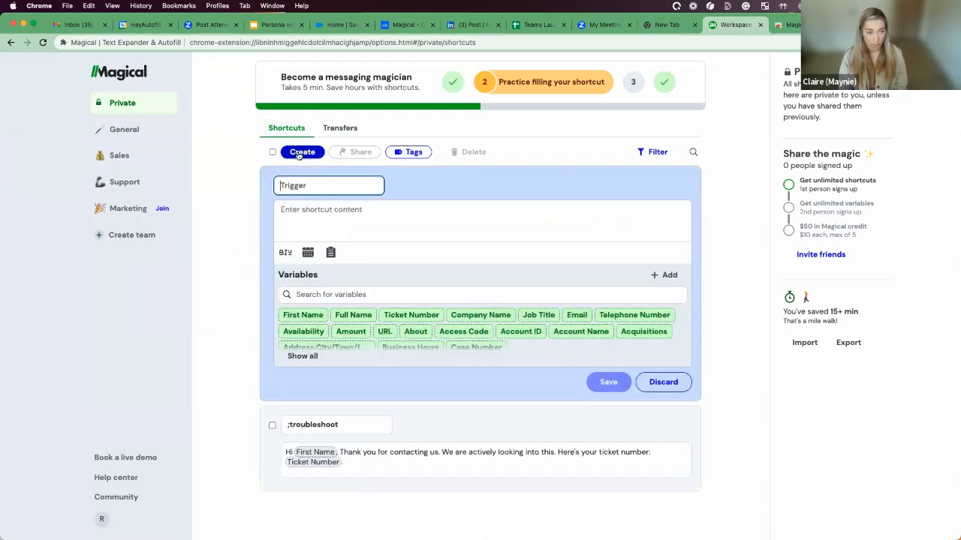
{"action": "left_click", "coordinate": [608, 382]}
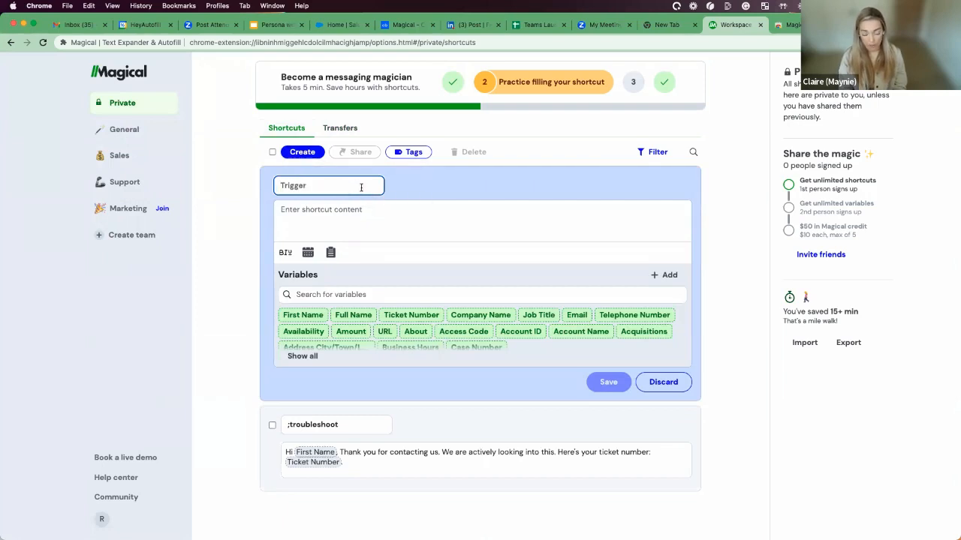
{"action": "type", "text": "-linkedin"}
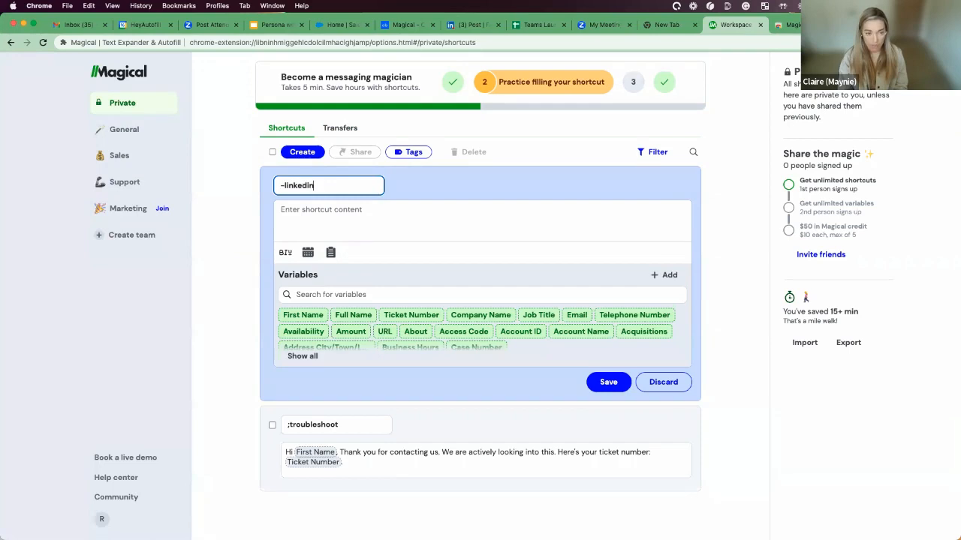
{"action": "type", "text": "outreach"}
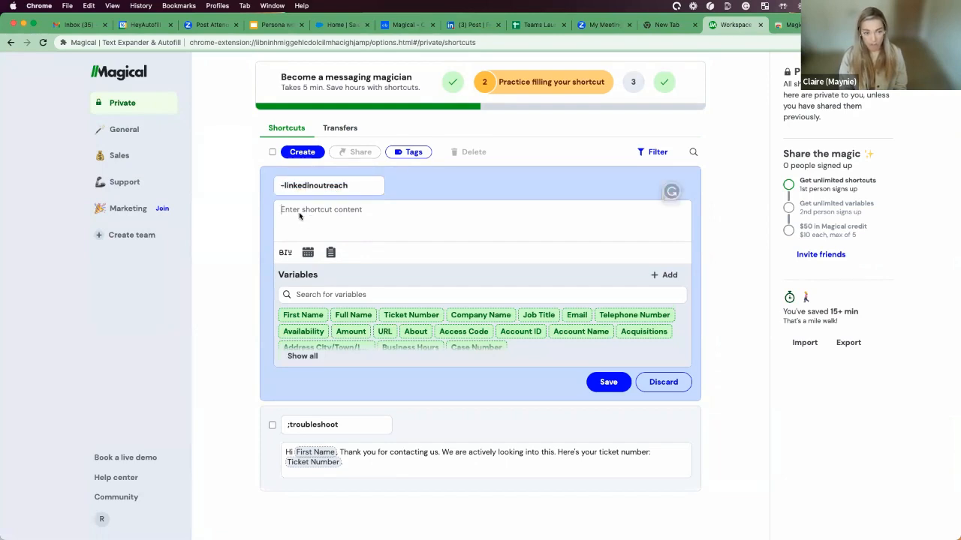
Write 'Hi [First Name], How are things at [Company Name]' and save the shortcut.
{"action": "type", "text": "Hi"}
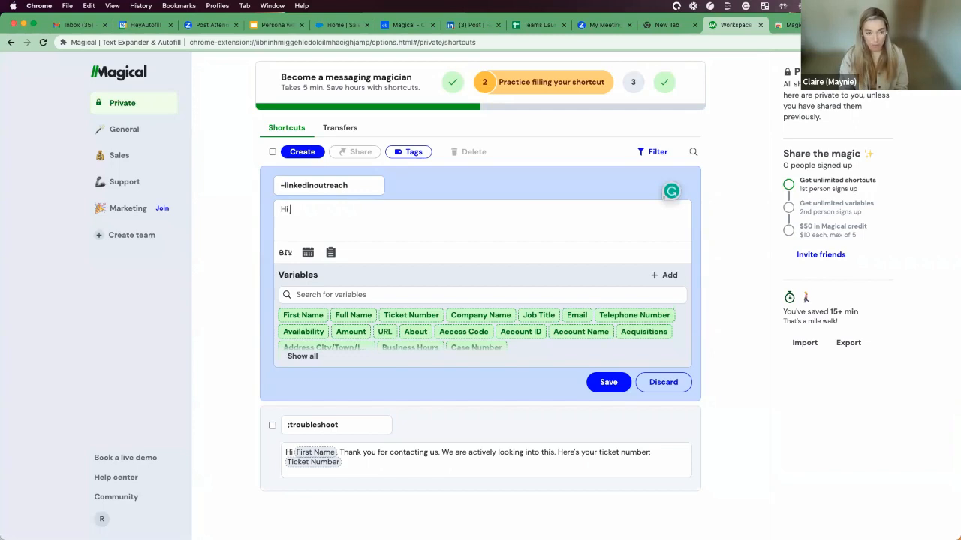
{"action": "left_click", "coordinate": [303, 316]}
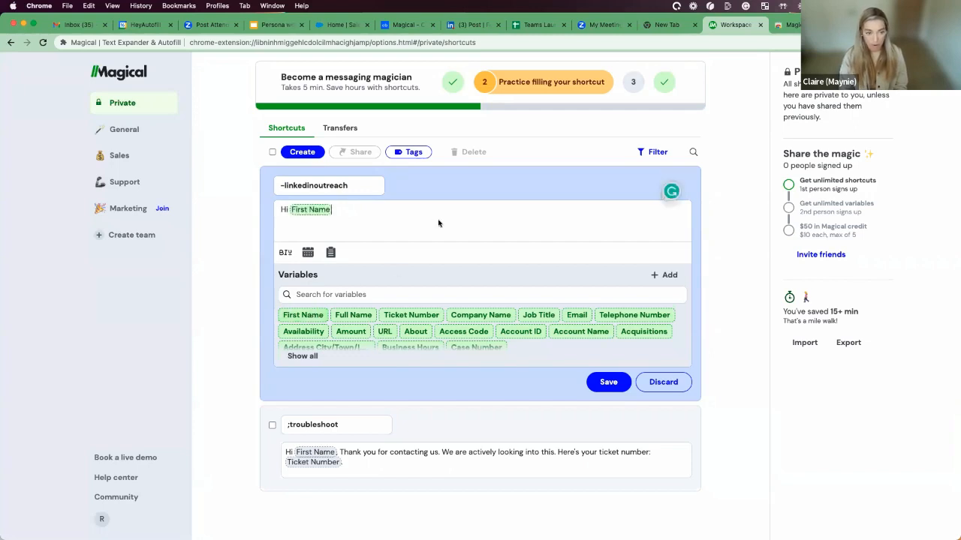
{"action": "type", "text": "How"}
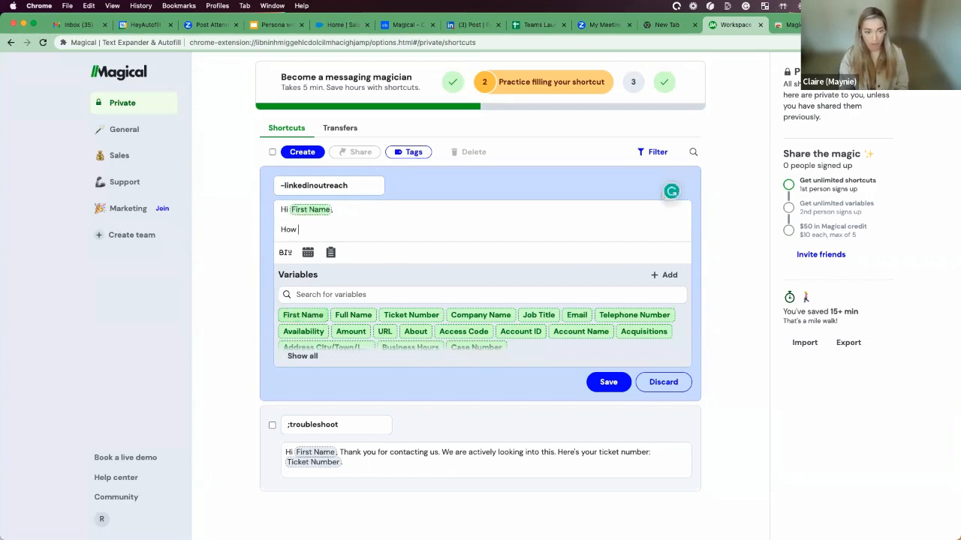
{"action": "type", "text": "are things at"}
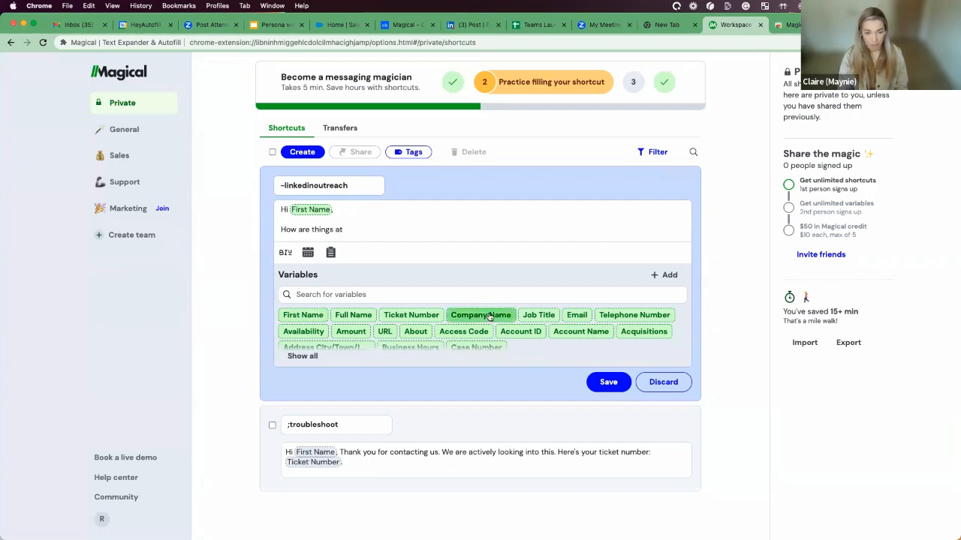
{"action": "left_click", "coordinate": [481, 315]}
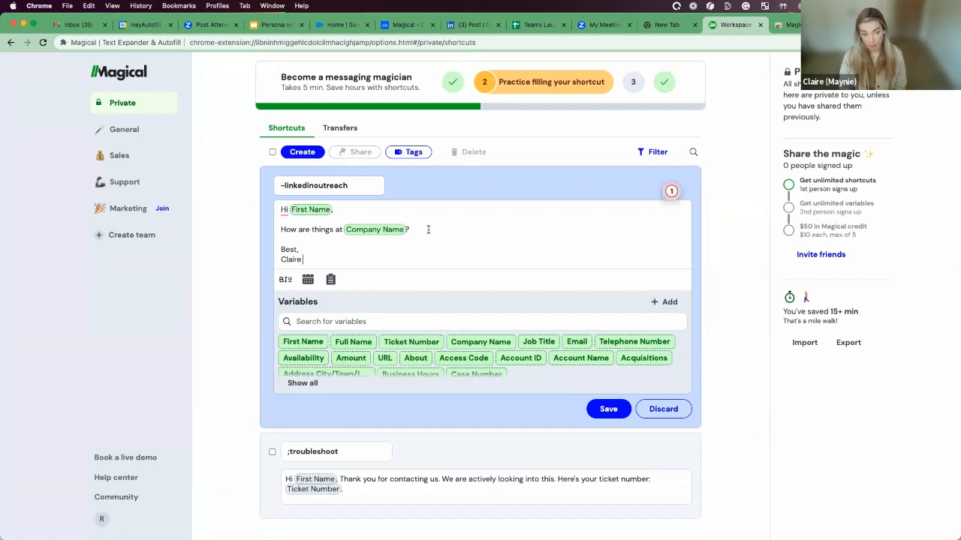
{"action": "left_click", "coordinate": [608, 408]}
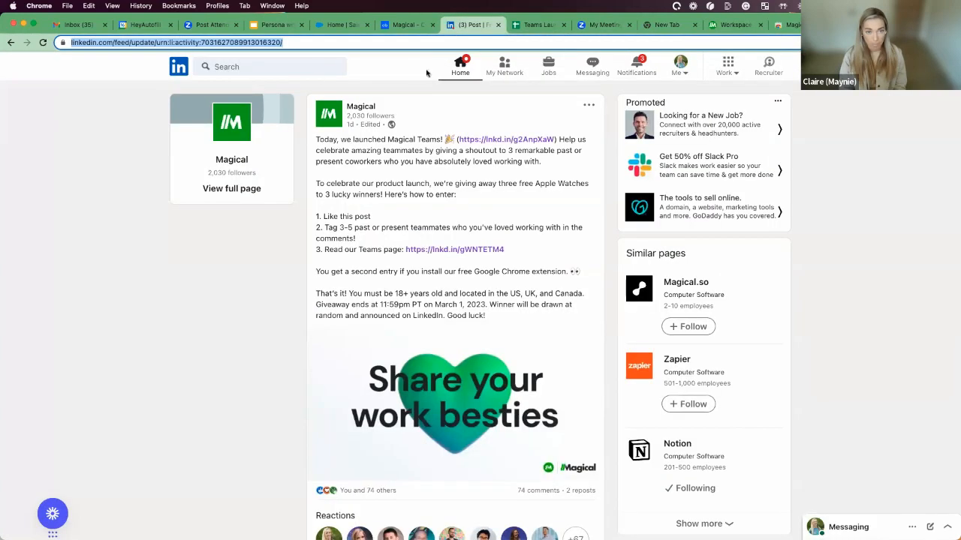
{"action": "left_click", "coordinate": [284, 66]}
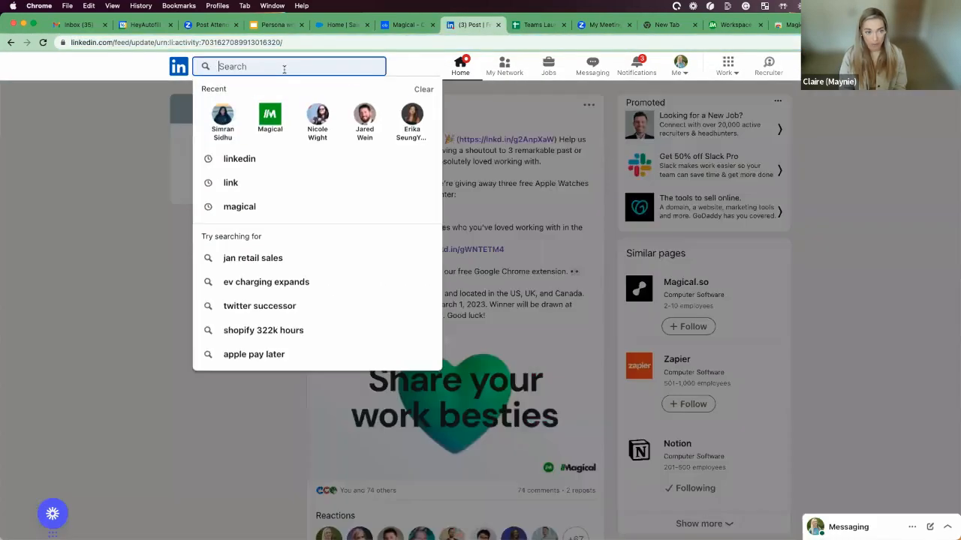
{"action": "left_click", "coordinate": [222, 121]}
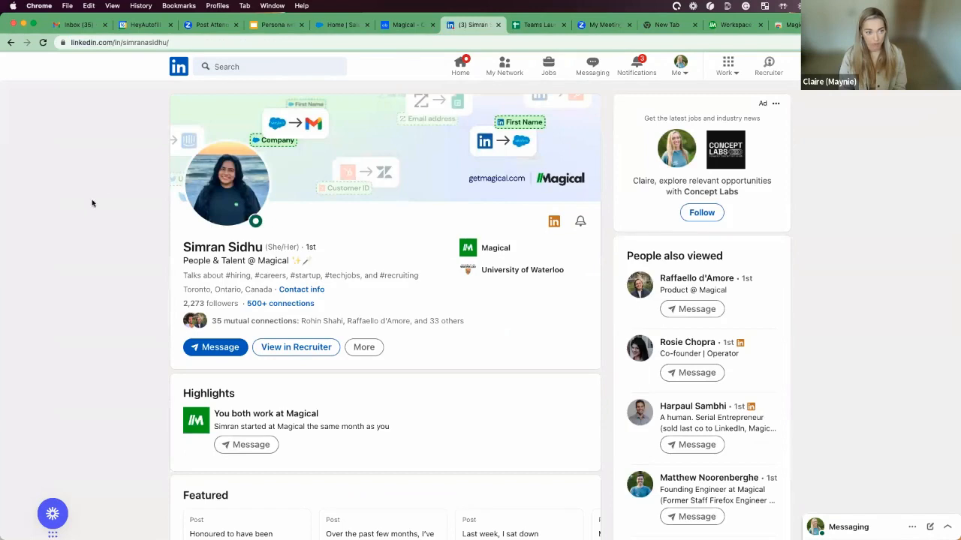
{"action": "mouse_move", "coordinate": [243, 330]}
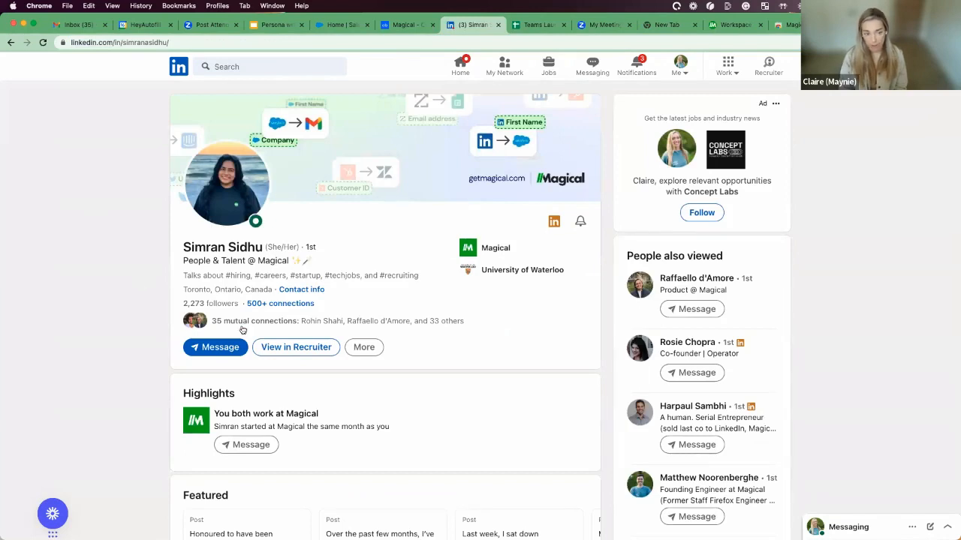
{"action": "left_click", "coordinate": [216, 347]}
{"action": "type", "text": "//"}
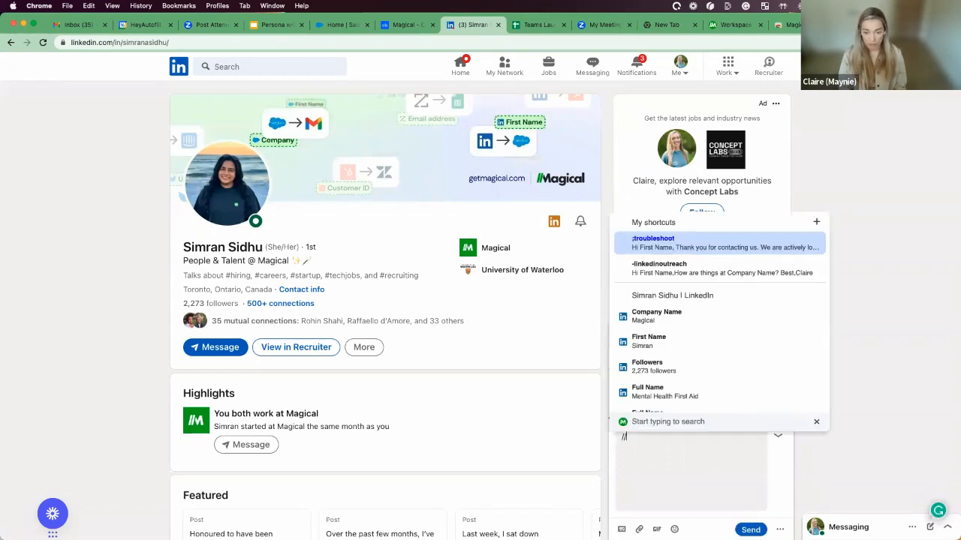
{"action": "mouse_move", "coordinate": [694, 314]}
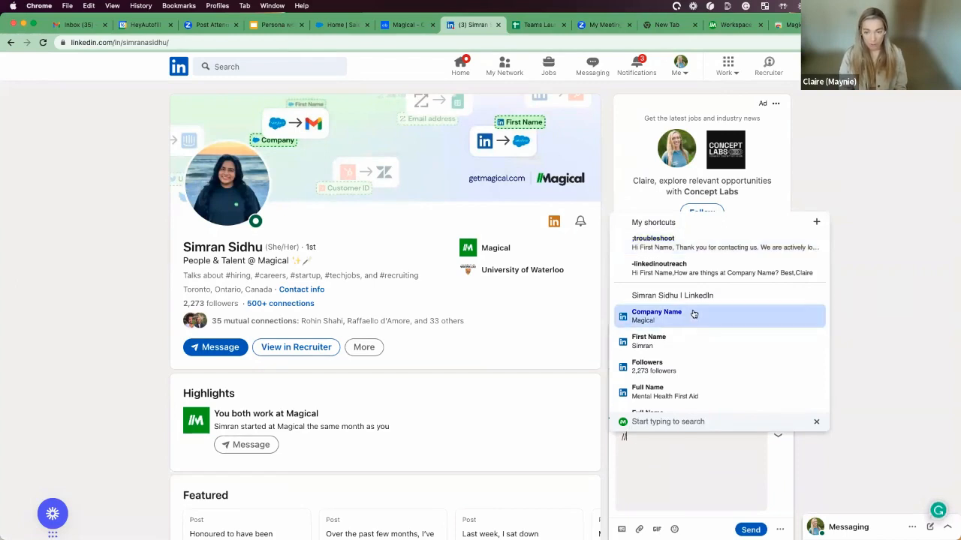
{"action": "mouse_move", "coordinate": [692, 237]}
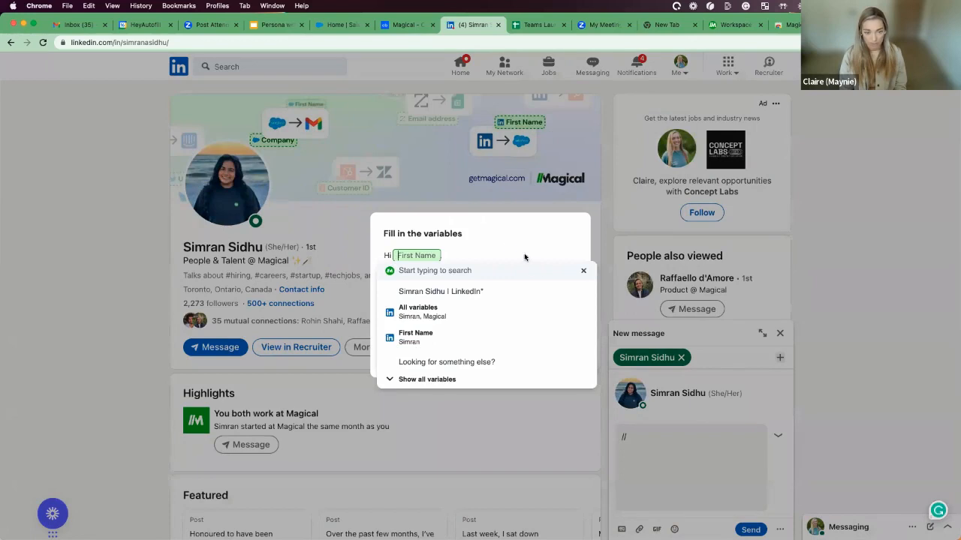
{"action": "mouse_move", "coordinate": [417, 311]}
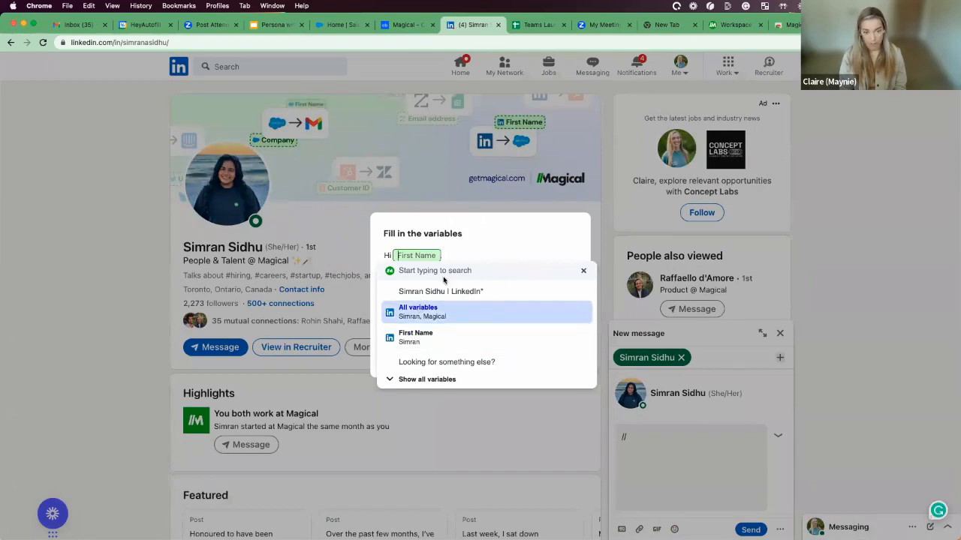
{"action": "mouse_move", "coordinate": [485, 244]}
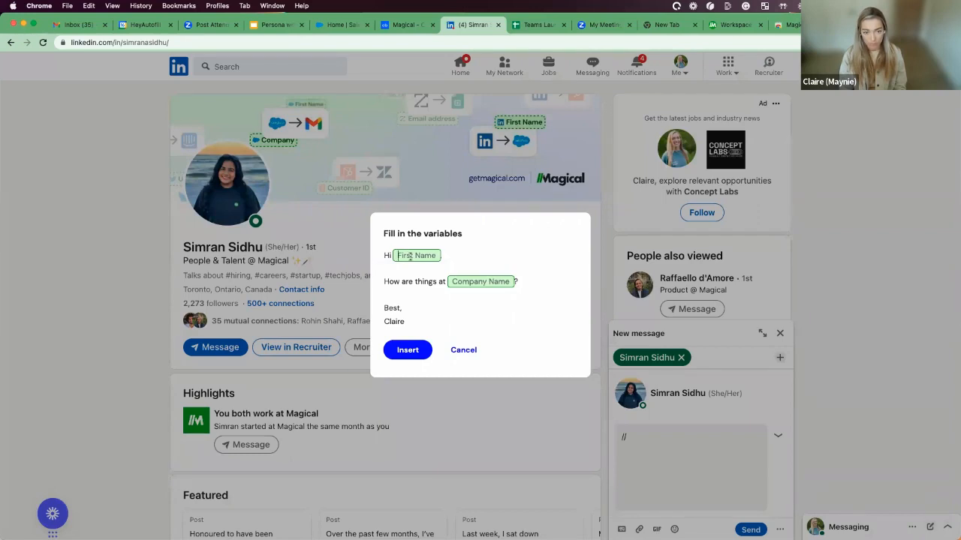
Fill the outreach message's First Name and Company Name variables for Simran at Magical.
{"action": "left_click", "coordinate": [417, 255]}
{"action": "type", "text": "Simran"}
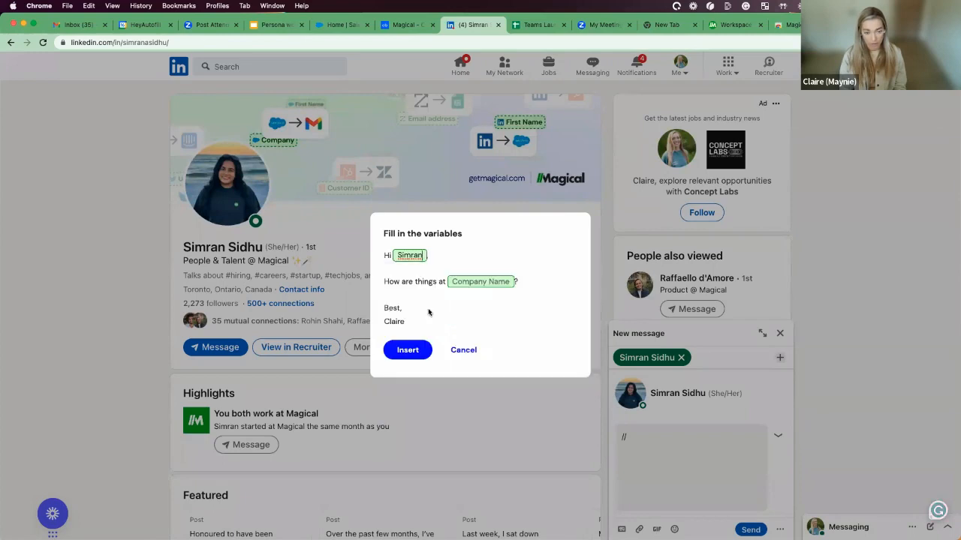
{"action": "left_click", "coordinate": [408, 350]}
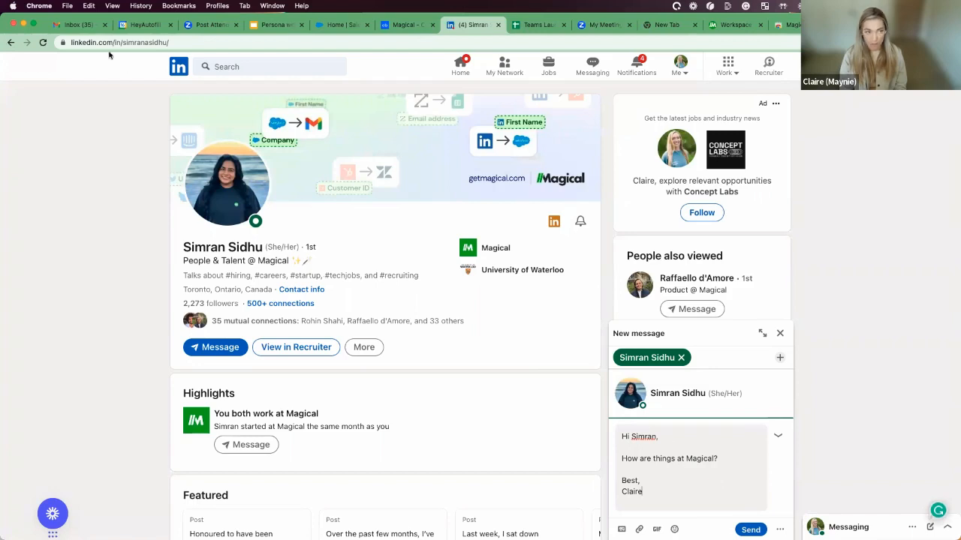
Bring up Magical's shortcut menu with '//' in the new Gmail draft.
{"action": "left_click", "coordinate": [72, 24]}
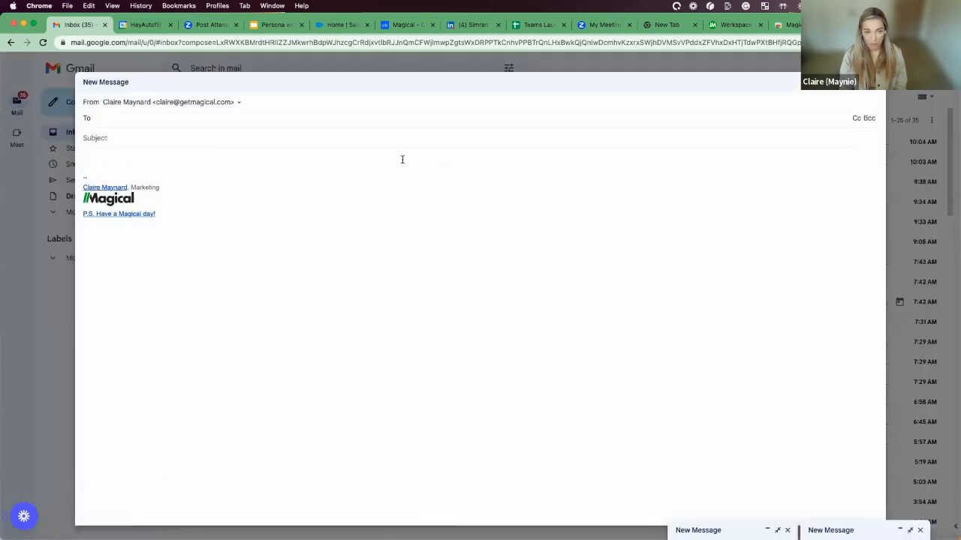
{"action": "type", "text": "//"}
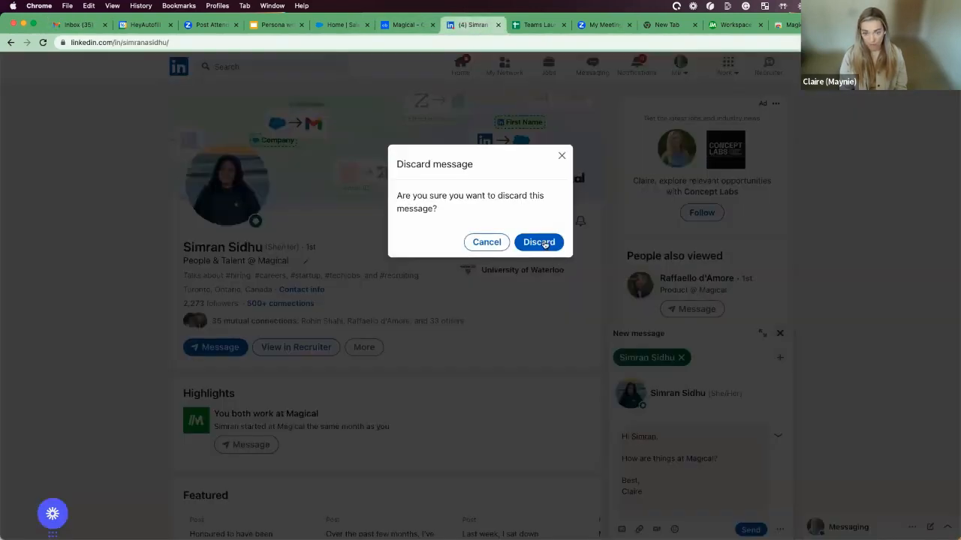
Discard the LinkedIn draft to Simran and return to the Gmail email.
{"action": "left_click", "coordinate": [537, 241]}
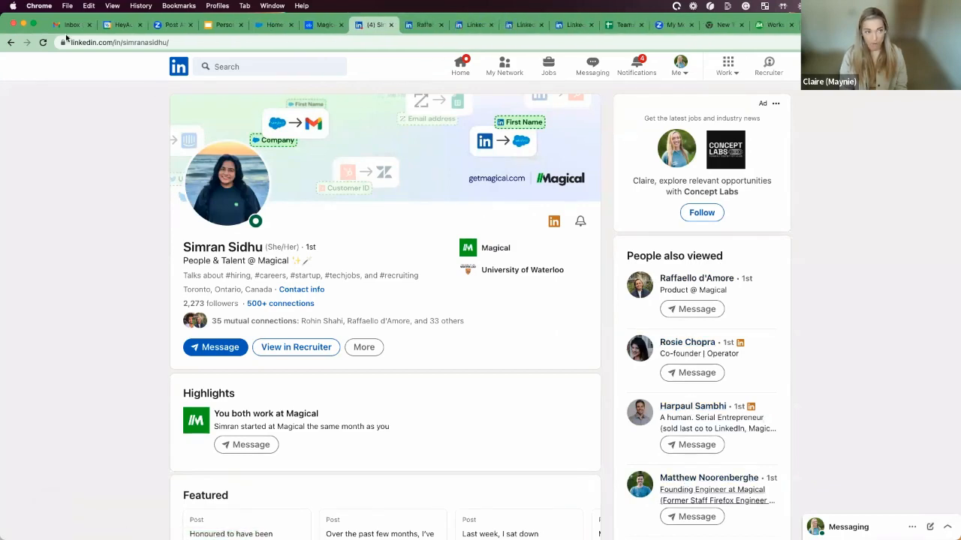
{"action": "left_click", "coordinate": [72, 24]}
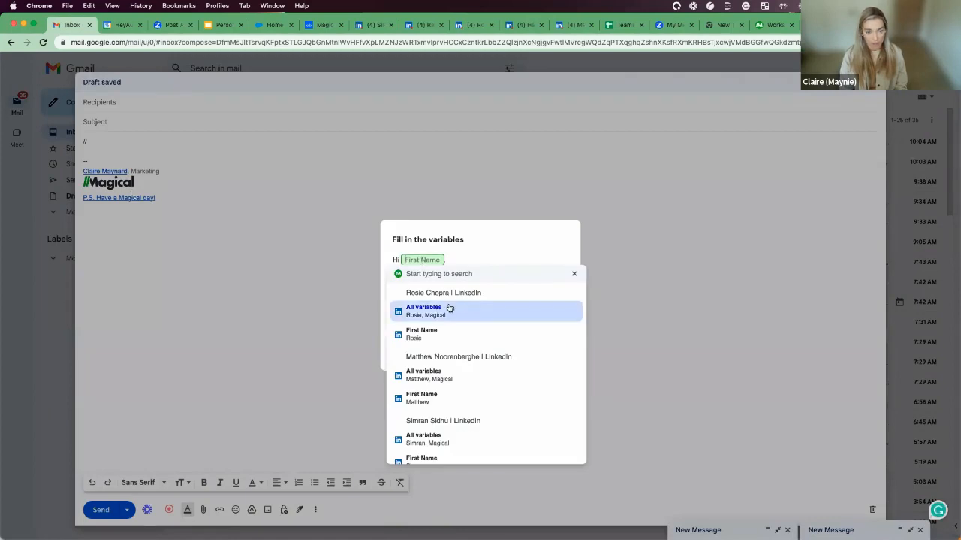
Scroll the variable options to Raffaello's details, then go to the Magical shortcuts page.
{"action": "scroll", "scroll_direction": "down", "scroll_amount": 3}
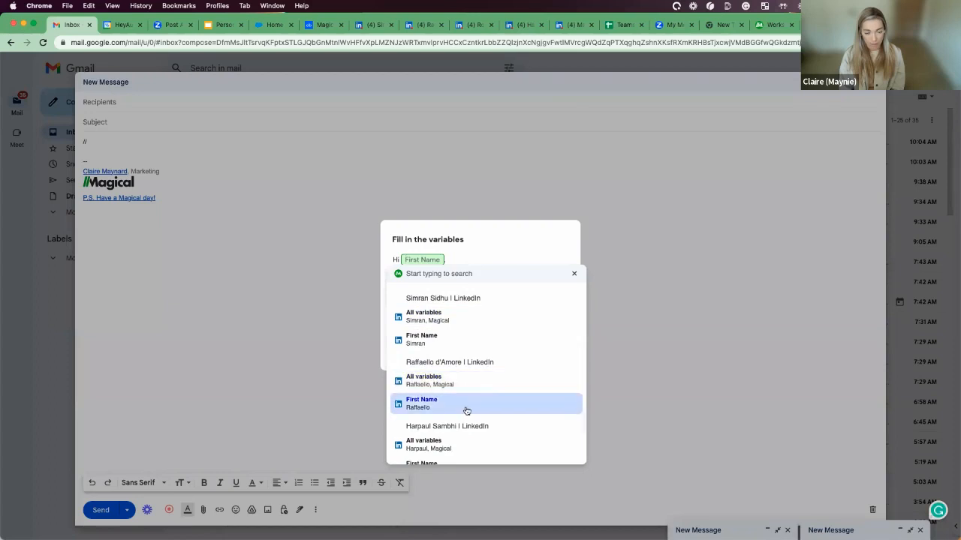
{"action": "mouse_move", "coordinate": [432, 381]}
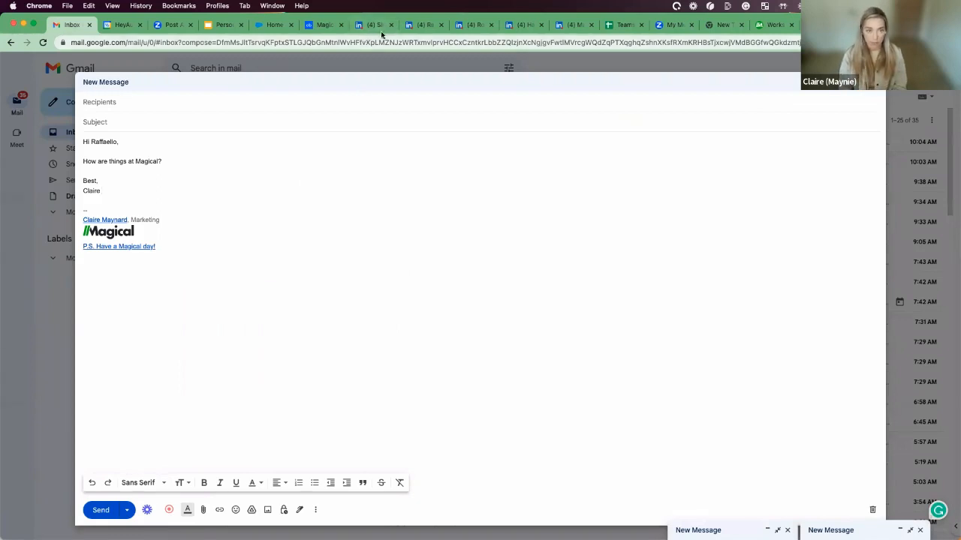
{"action": "mouse_move", "coordinate": [624, 24]}
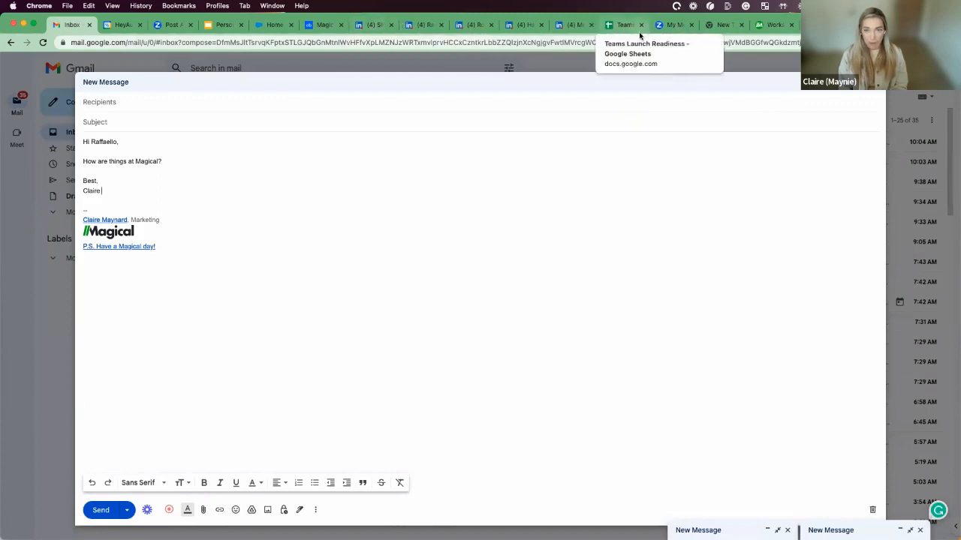
{"action": "left_click", "coordinate": [763, 25]}
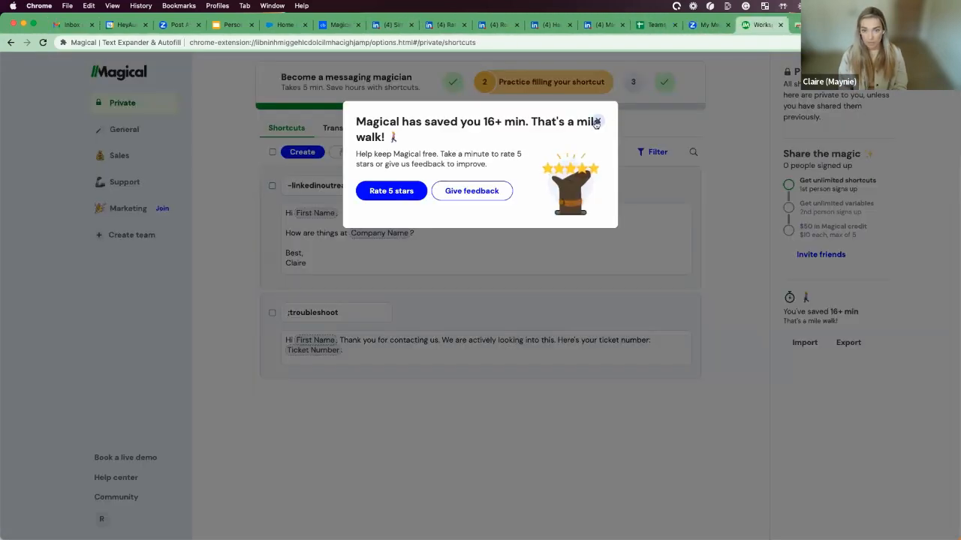
Share the -linkedinoutreach shortcut with the Sales team and view Sales shortcuts.
{"action": "left_click", "coordinate": [597, 122]}
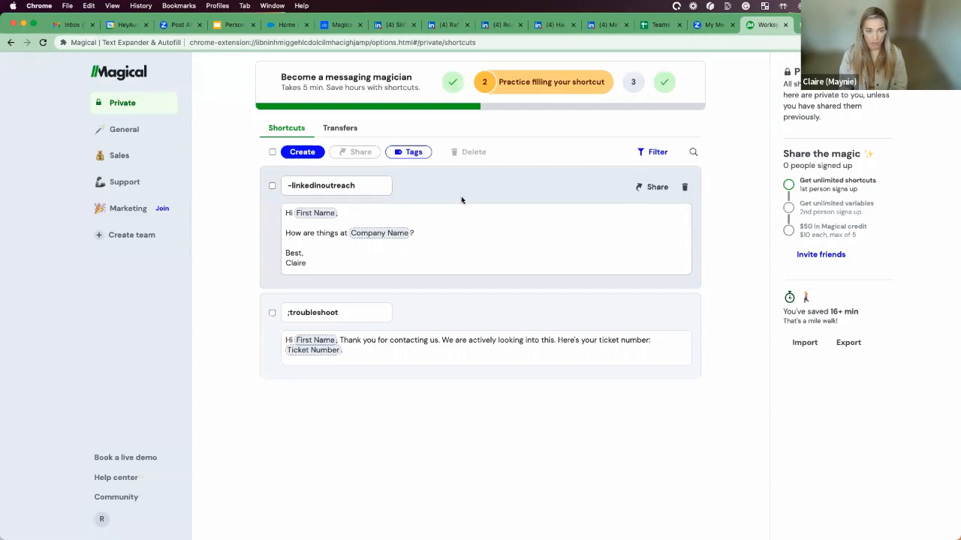
{"action": "mouse_move", "coordinate": [450, 188]}
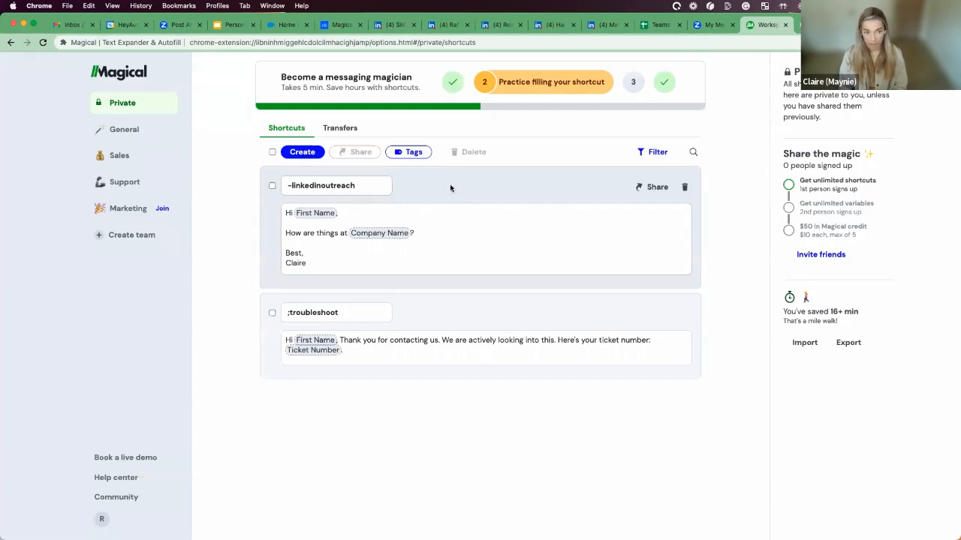
{"action": "mouse_move", "coordinate": [518, 229]}
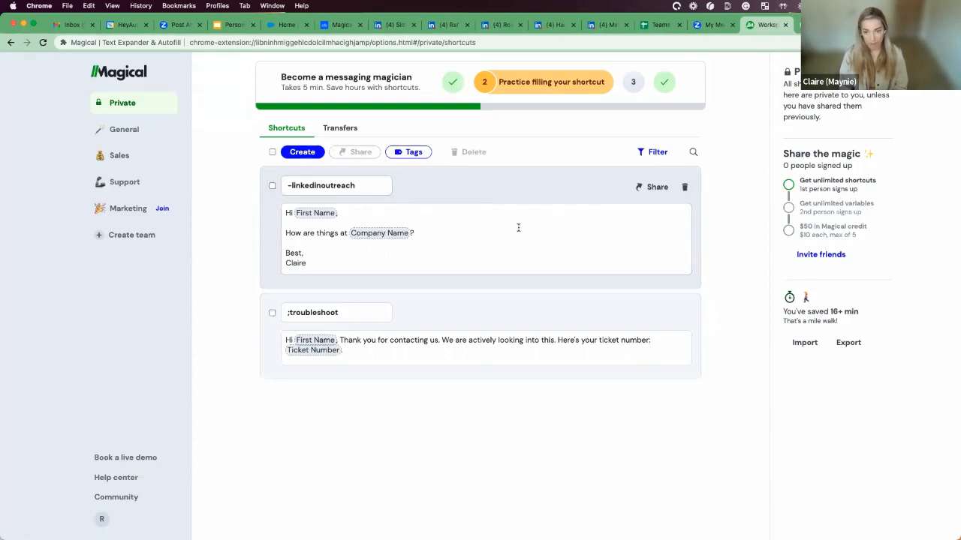
{"action": "left_click", "coordinate": [652, 186]}
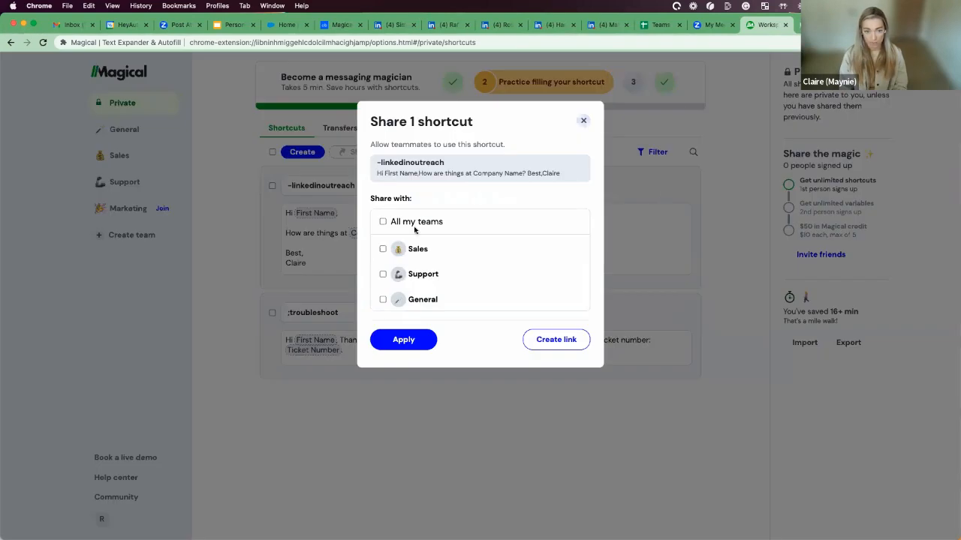
{"action": "left_click", "coordinate": [383, 249]}
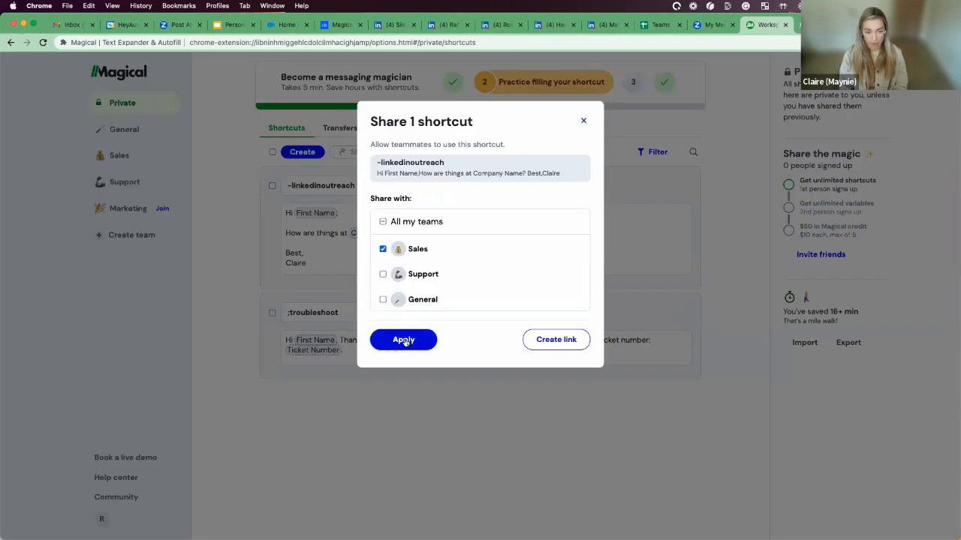
{"action": "left_click", "coordinate": [402, 340]}
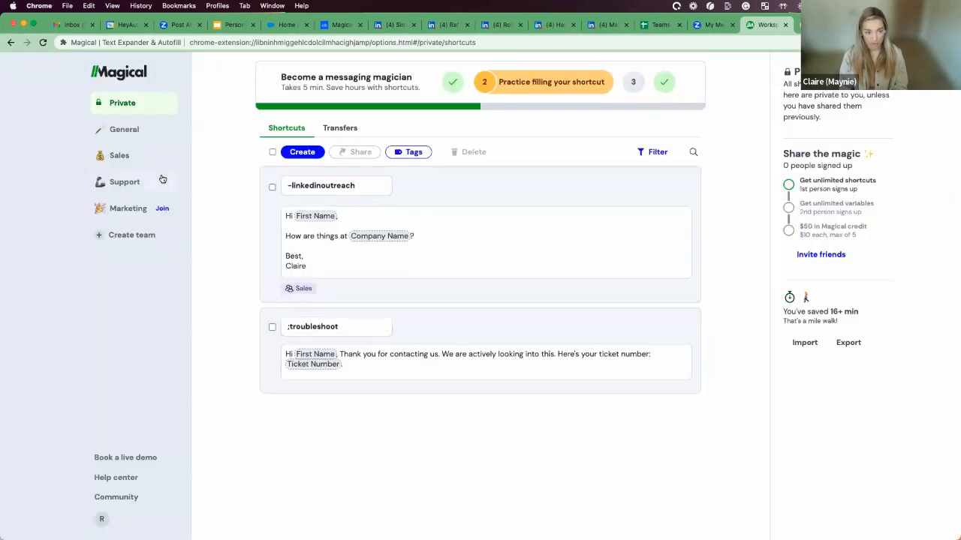
{"action": "left_click", "coordinate": [120, 154]}
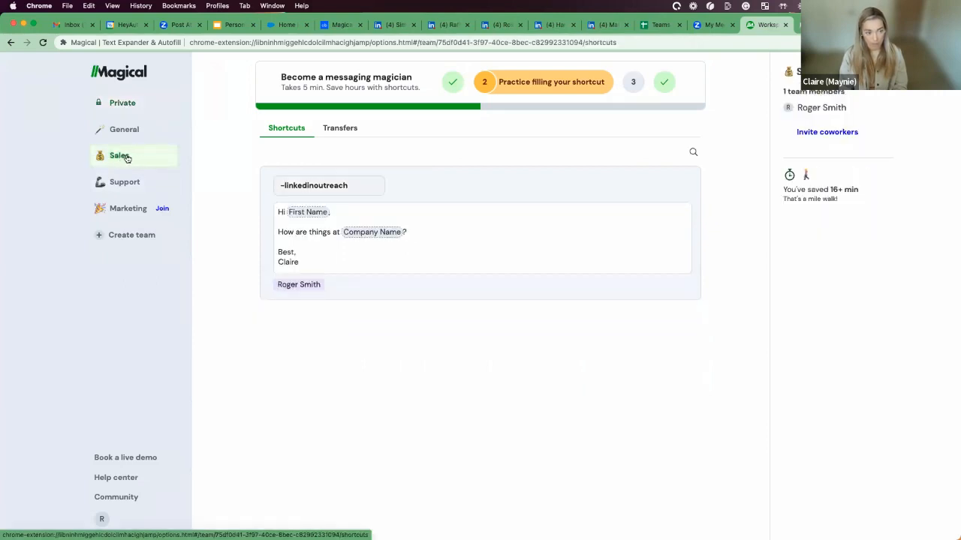
{"action": "mouse_move", "coordinate": [152, 159]}
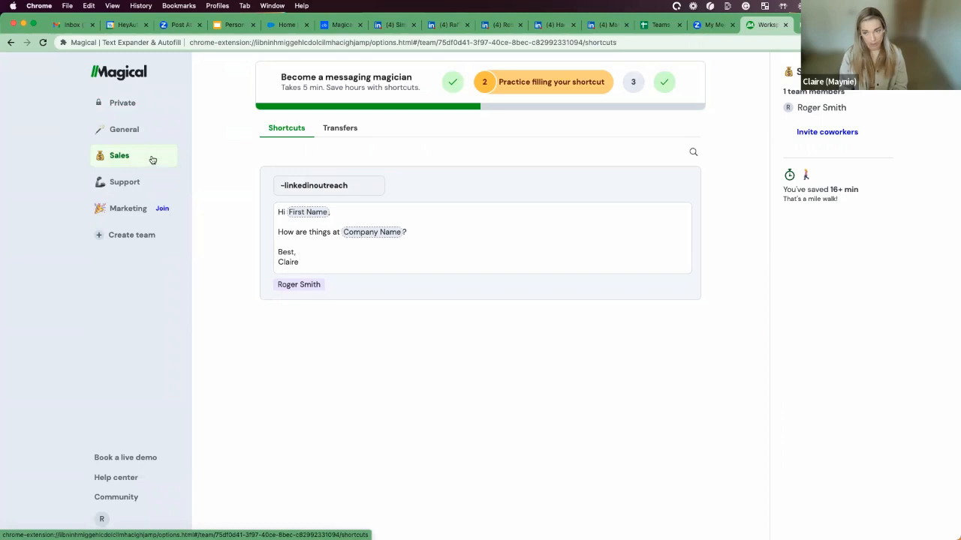
{"action": "mouse_move", "coordinate": [342, 256]}
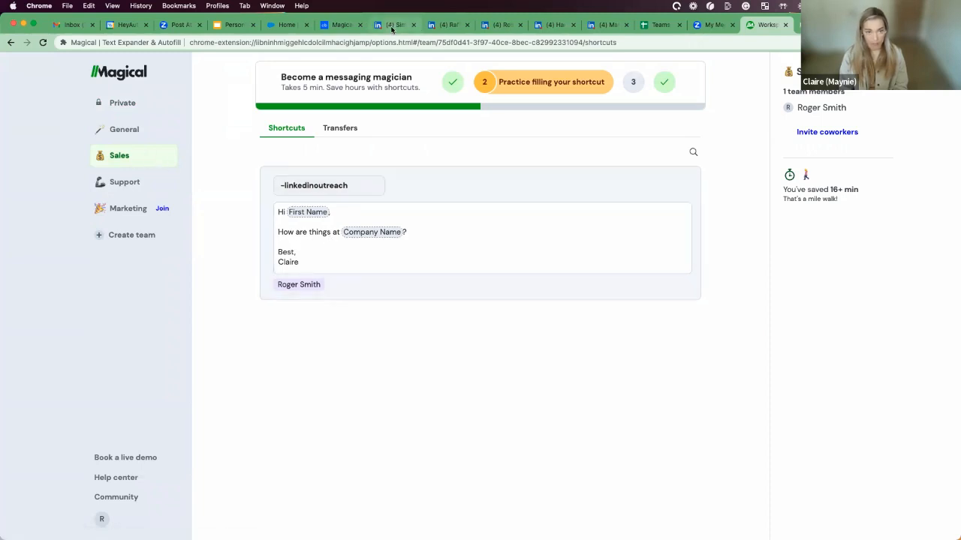
{"action": "left_click", "coordinate": [393, 24]}
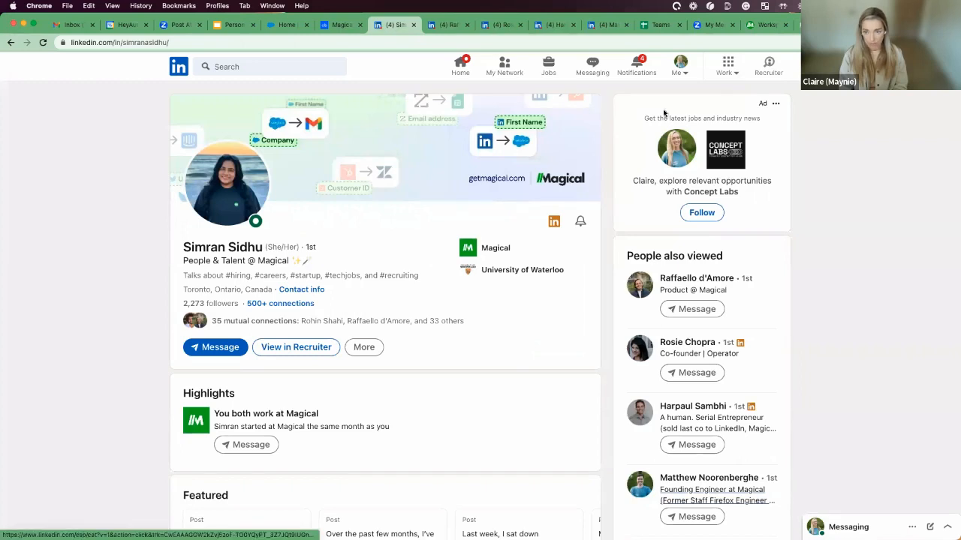
{"action": "left_click", "coordinate": [215, 347]}
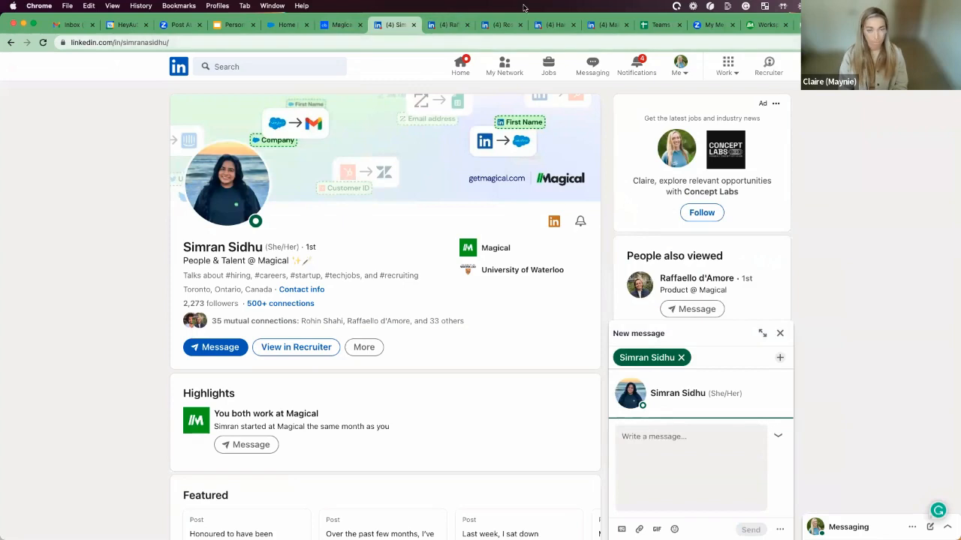
Look over Raffaello's and Rosie's profiles, then move to the empty new tab.
{"action": "left_click", "coordinate": [447, 24]}
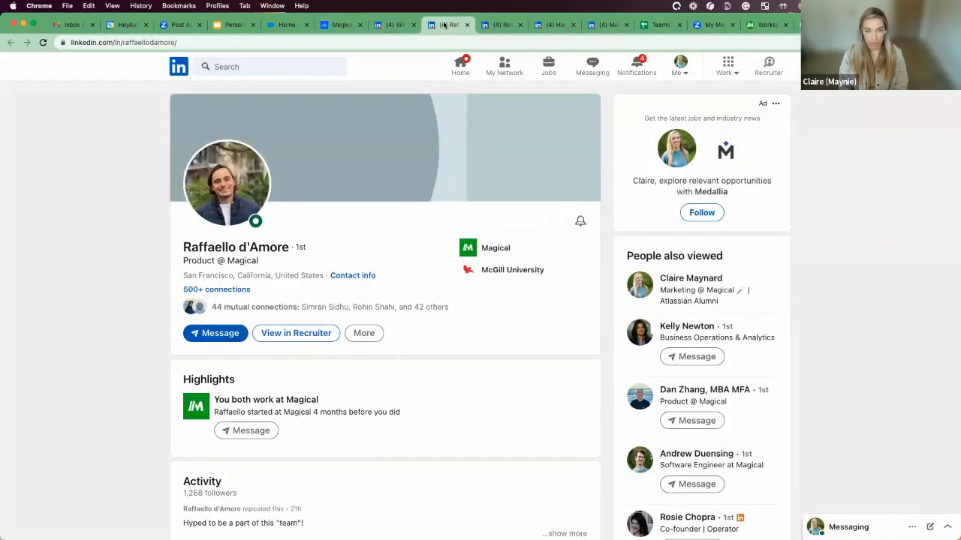
{"action": "left_click", "coordinate": [688, 516]}
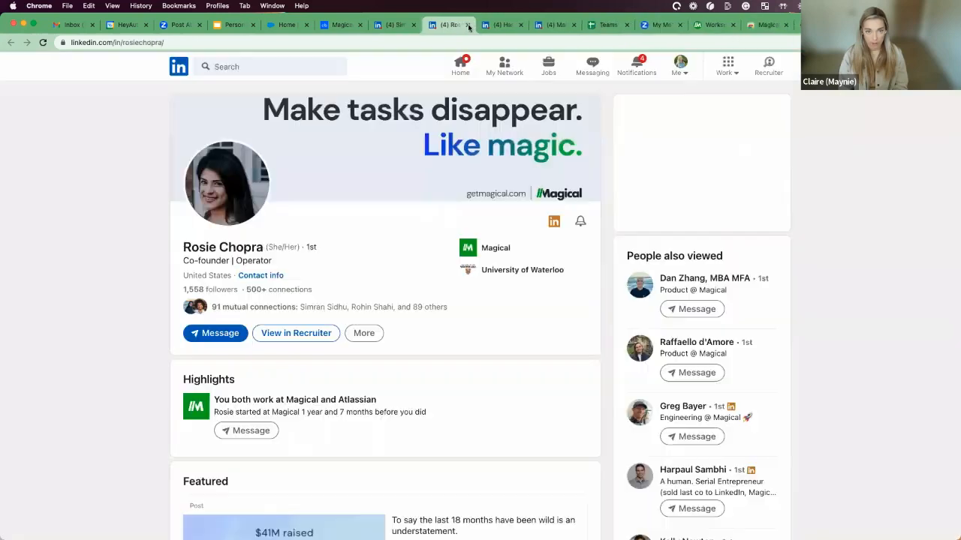
{"action": "left_click", "coordinate": [393, 24]}
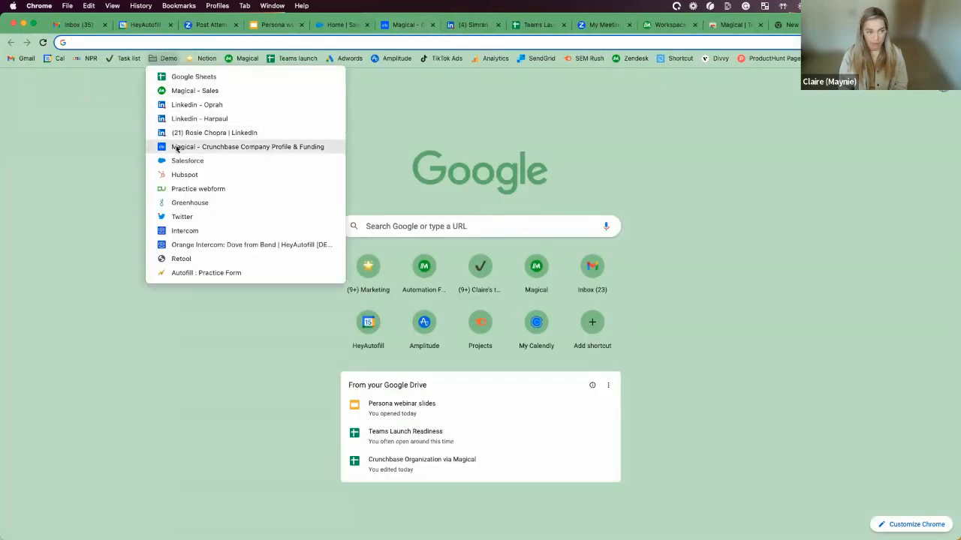
Visit Magical's Crunchbase profile, then Finary's from the trending searches.
{"action": "left_click", "coordinate": [246, 147]}
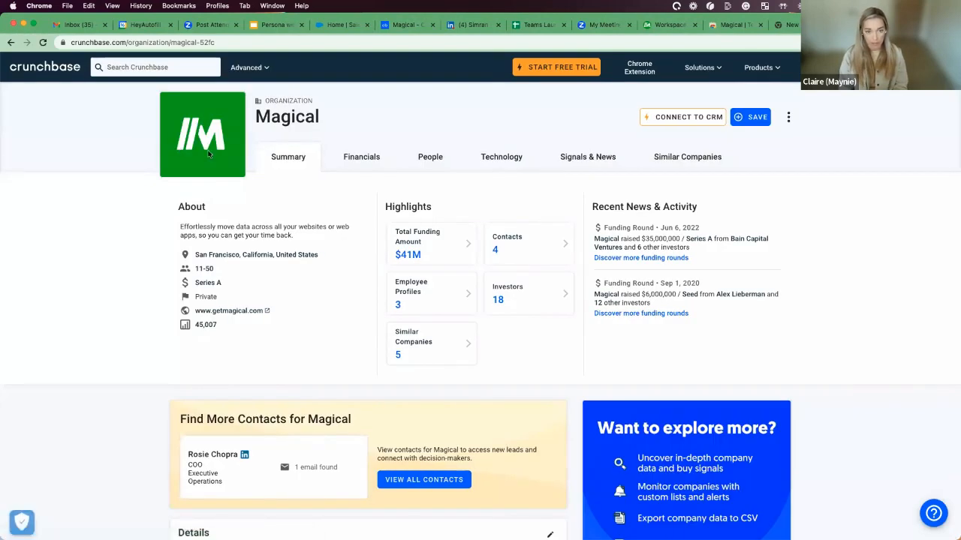
{"action": "mouse_move", "coordinate": [344, 223]}
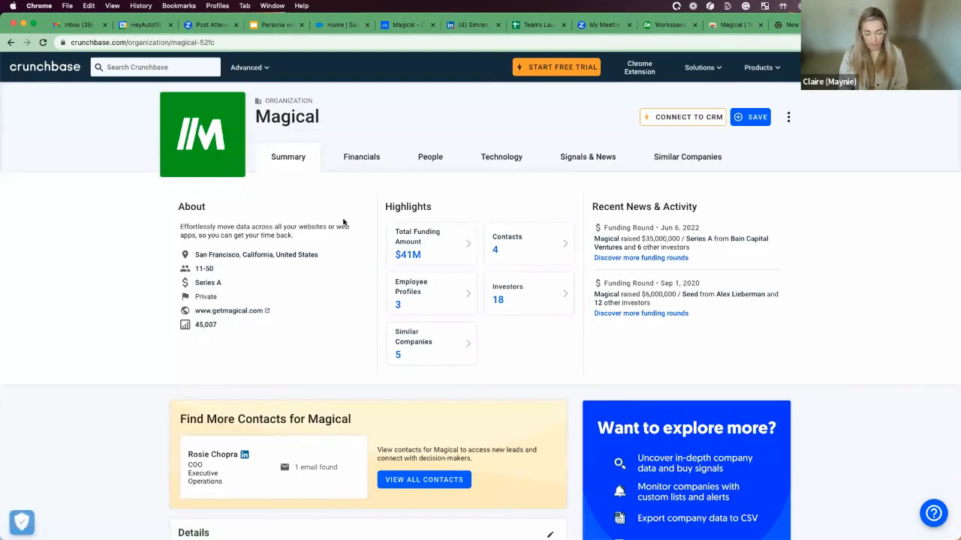
{"action": "left_click", "coordinate": [156, 66]}
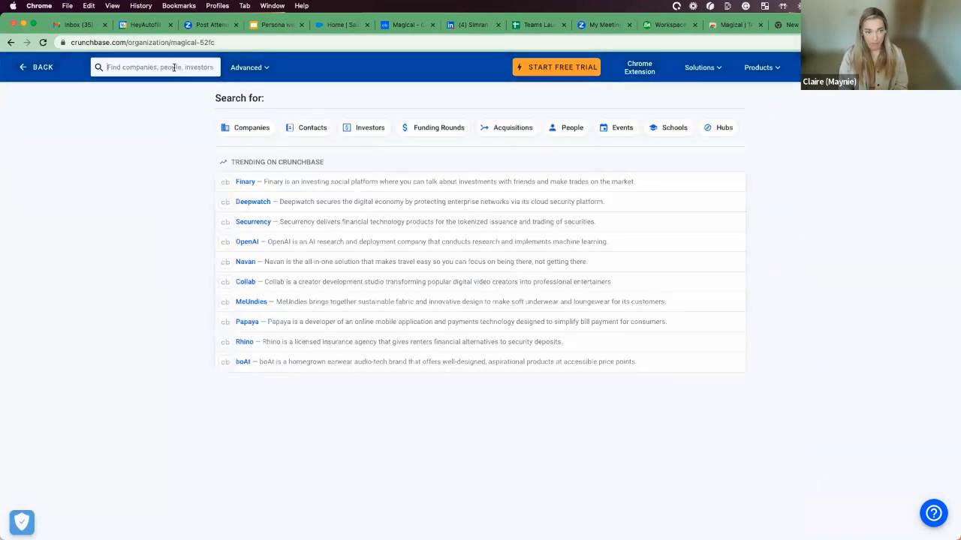
{"action": "mouse_move", "coordinate": [244, 181]}
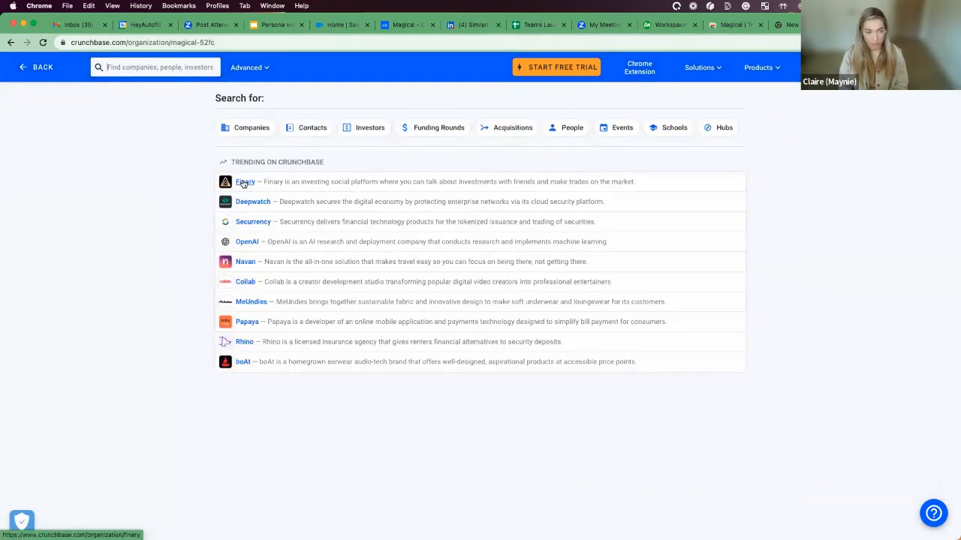
{"action": "left_click", "coordinate": [245, 180]}
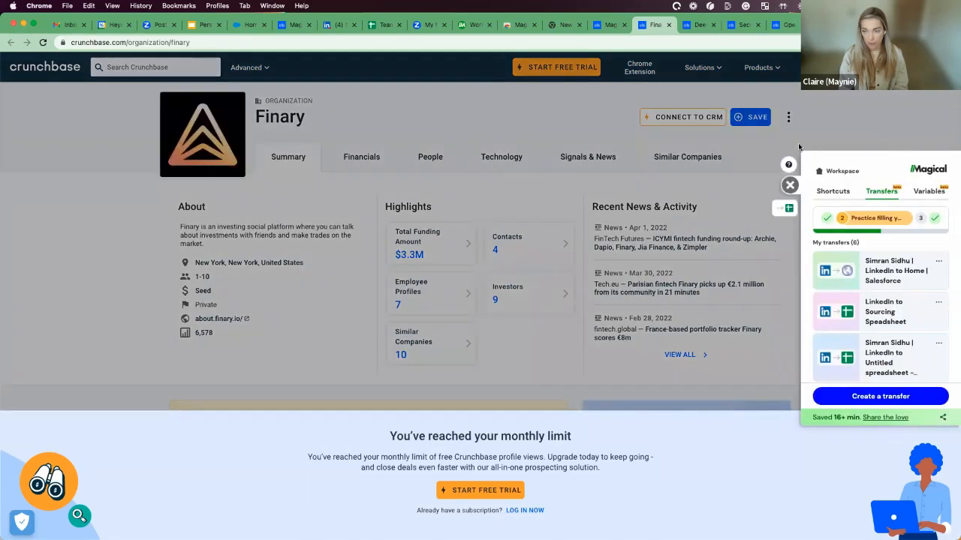
{"action": "mouse_move", "coordinate": [785, 207]}
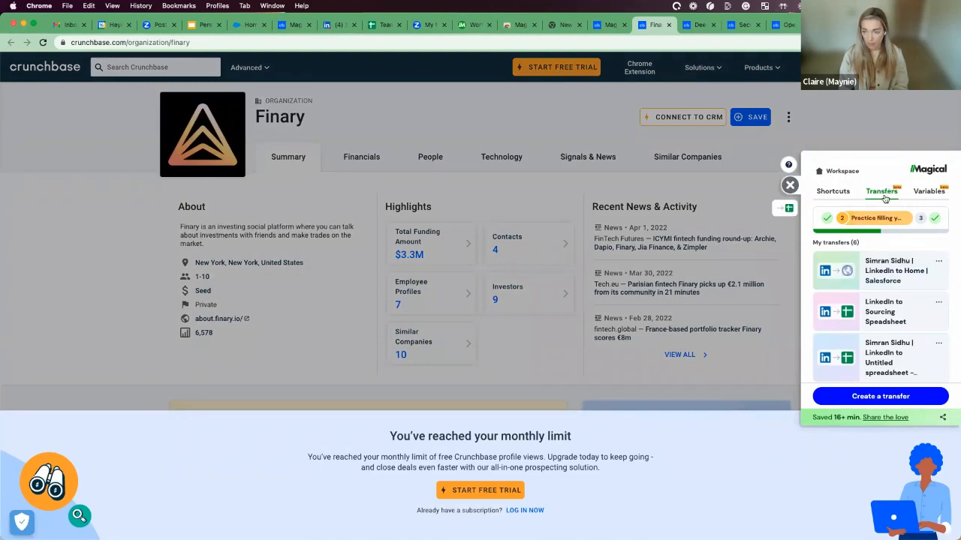
{"action": "mouse_move", "coordinate": [729, 210]}
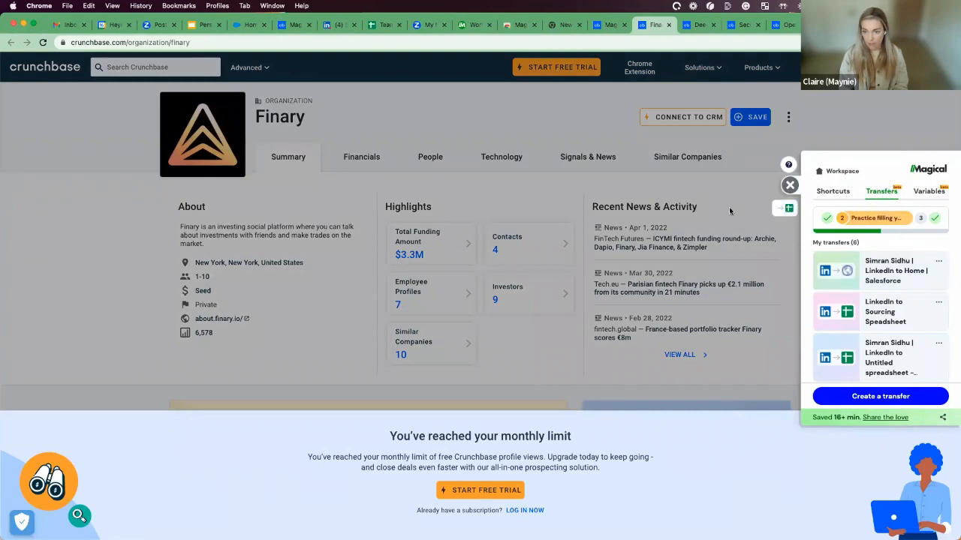
{"action": "mouse_move", "coordinate": [786, 207]}
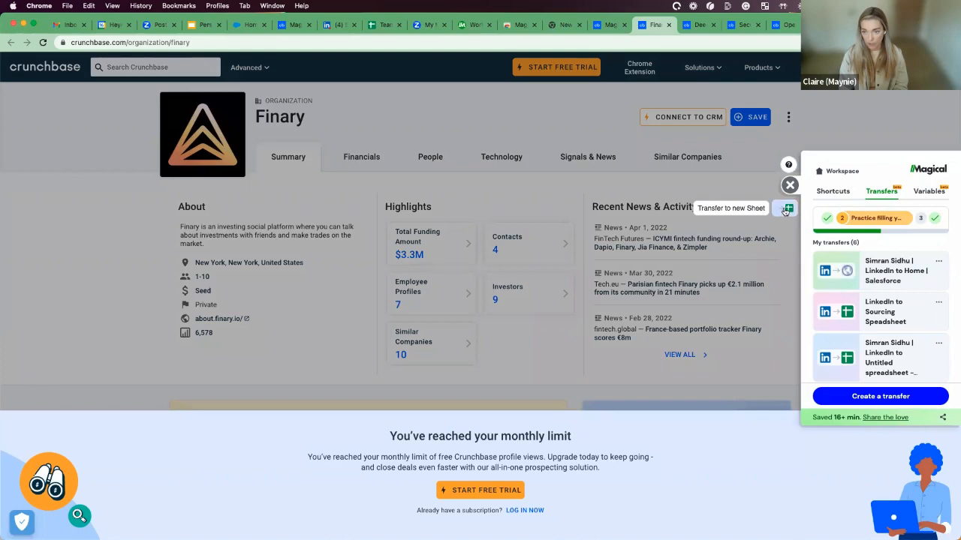
{"action": "left_click", "coordinate": [786, 207]}
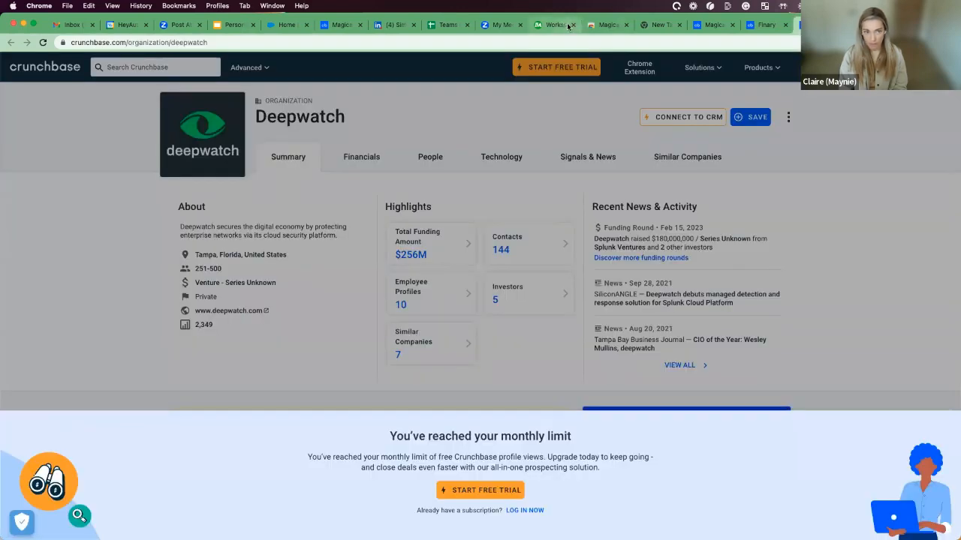
{"action": "left_click", "coordinate": [342, 24]}
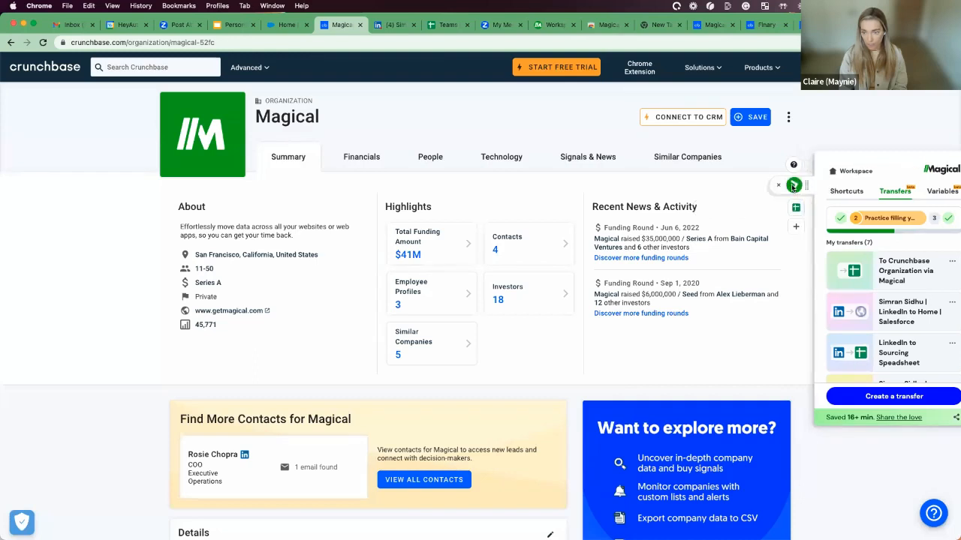
{"action": "left_click", "coordinate": [777, 186]}
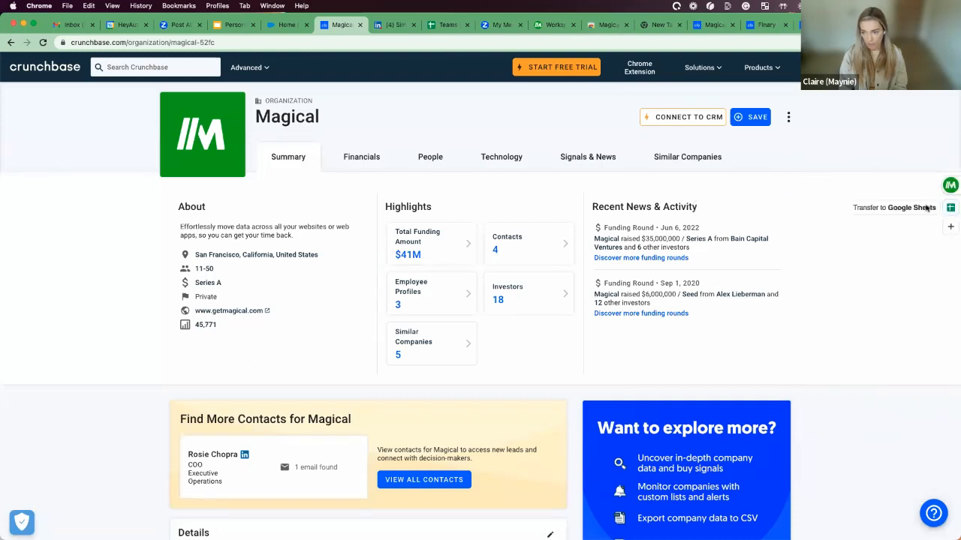
Transfer Magical and all similar company tabs to the sheet, then return to the workspace.
{"action": "left_click", "coordinate": [949, 207]}
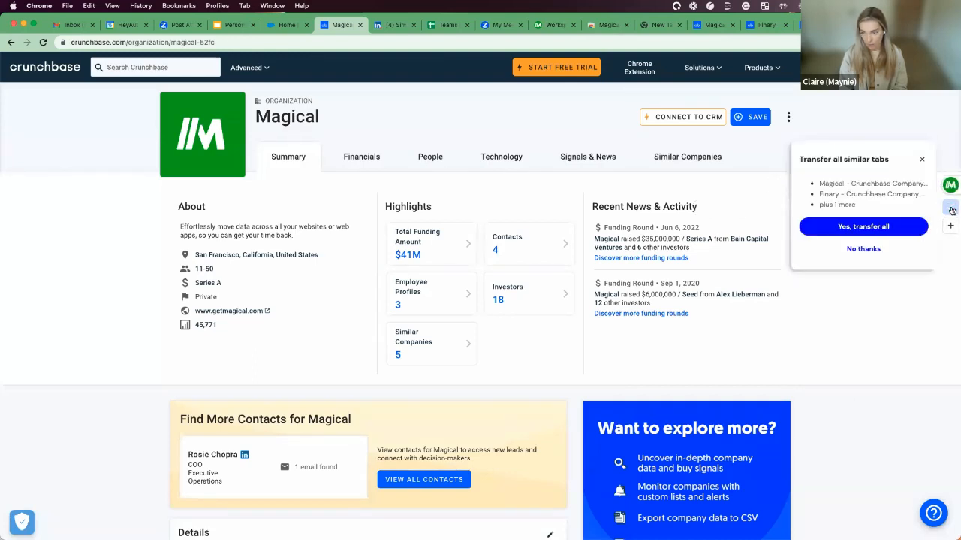
{"action": "left_click", "coordinate": [863, 226]}
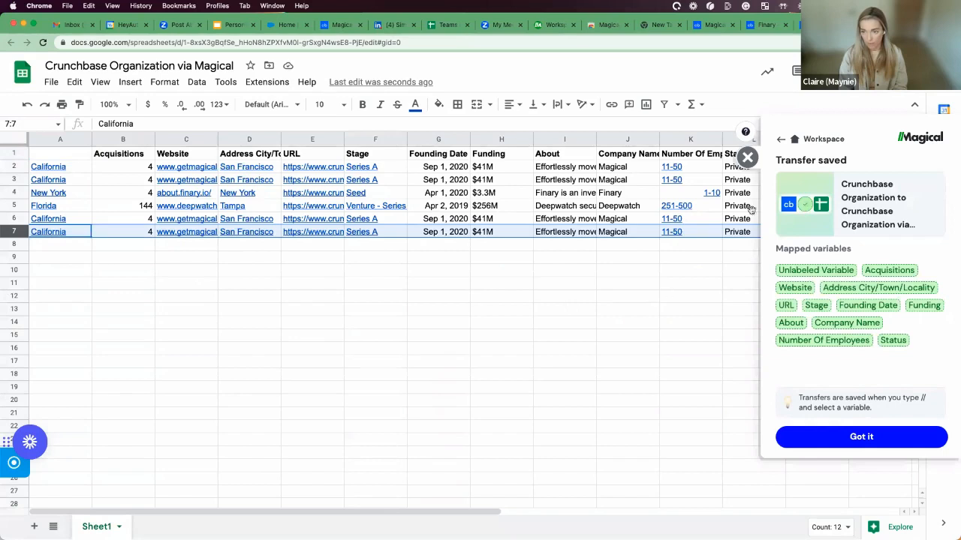
{"action": "left_click", "coordinate": [748, 157]}
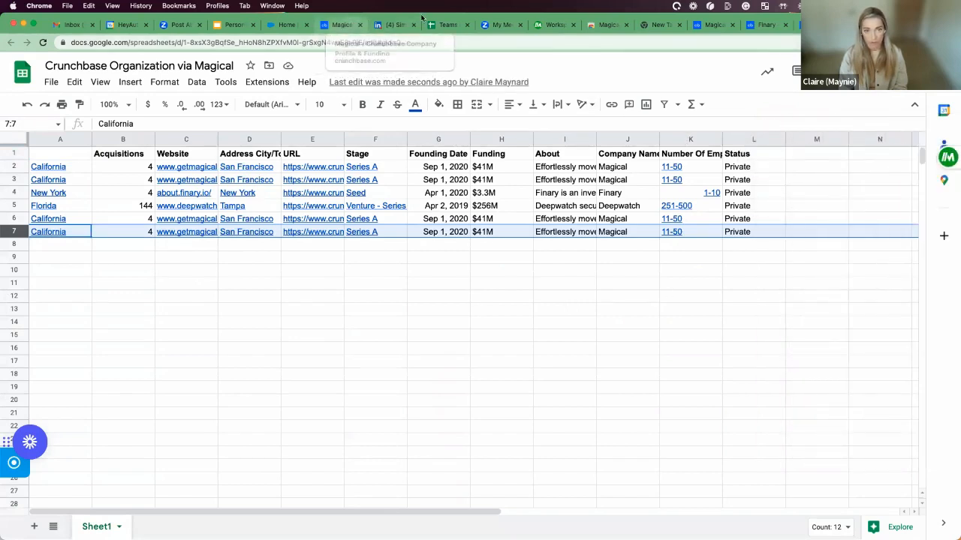
{"action": "left_click", "coordinate": [554, 24]}
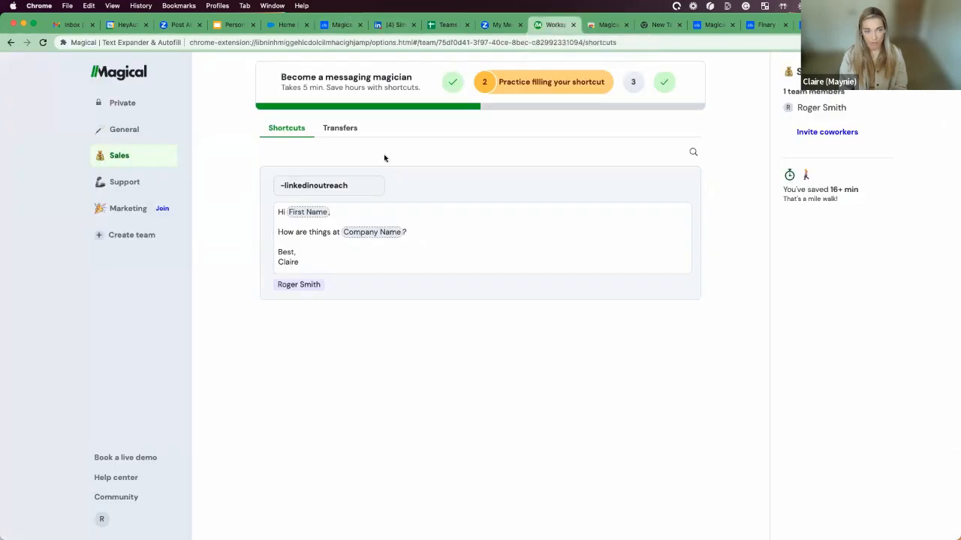
Open the Manage dialog for the Finary Crunchbase transfer from the Private transfers list.
{"action": "left_click", "coordinate": [121, 102]}
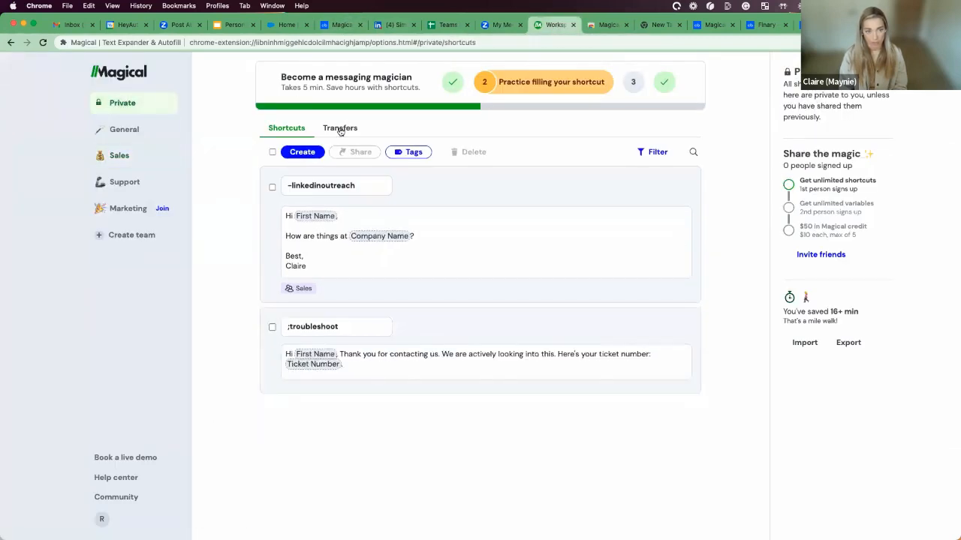
{"action": "left_click", "coordinate": [339, 128]}
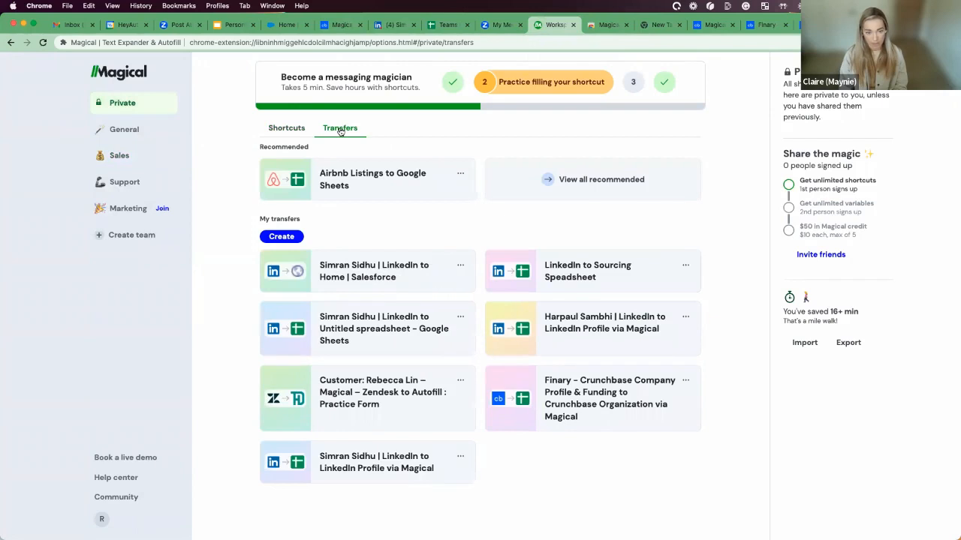
{"action": "mouse_move", "coordinate": [523, 397]}
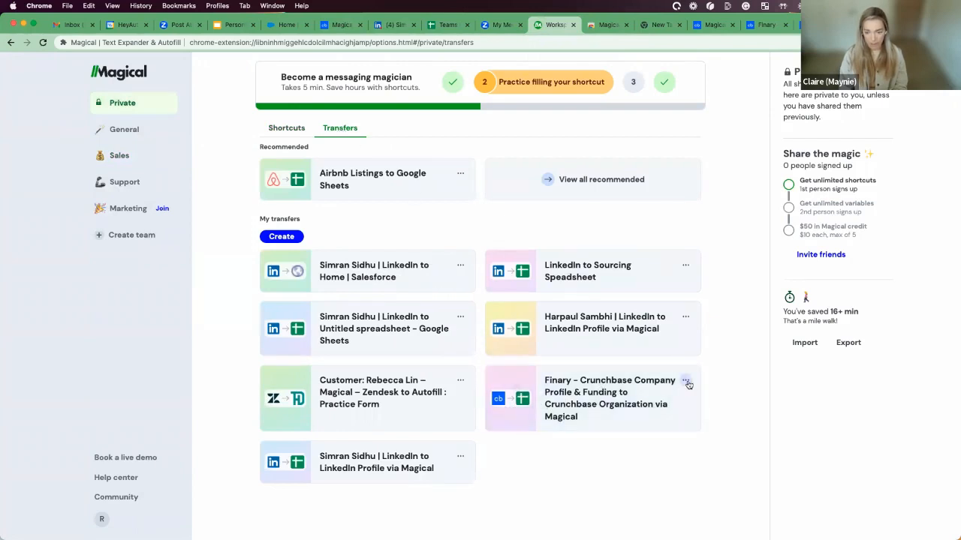
{"action": "left_click", "coordinate": [685, 381]}
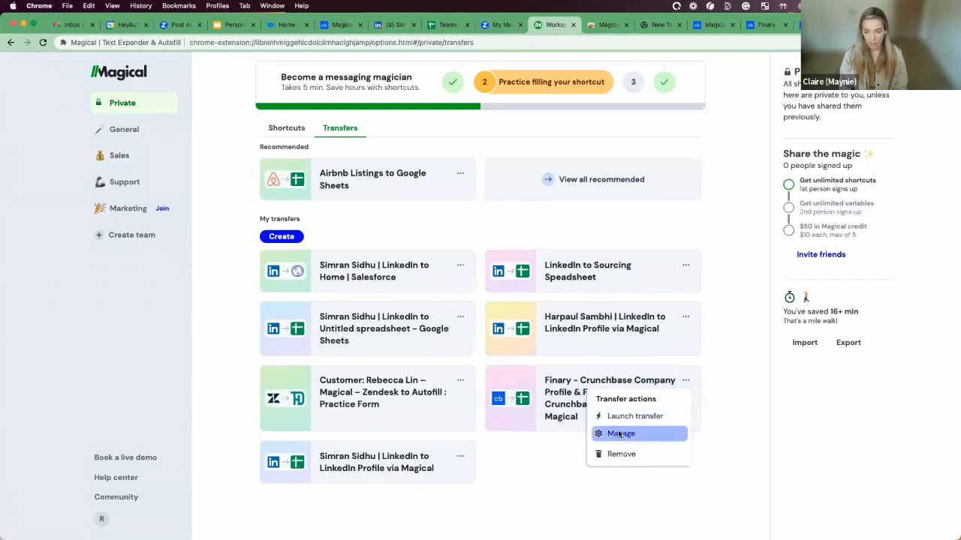
{"action": "left_click", "coordinate": [621, 432]}
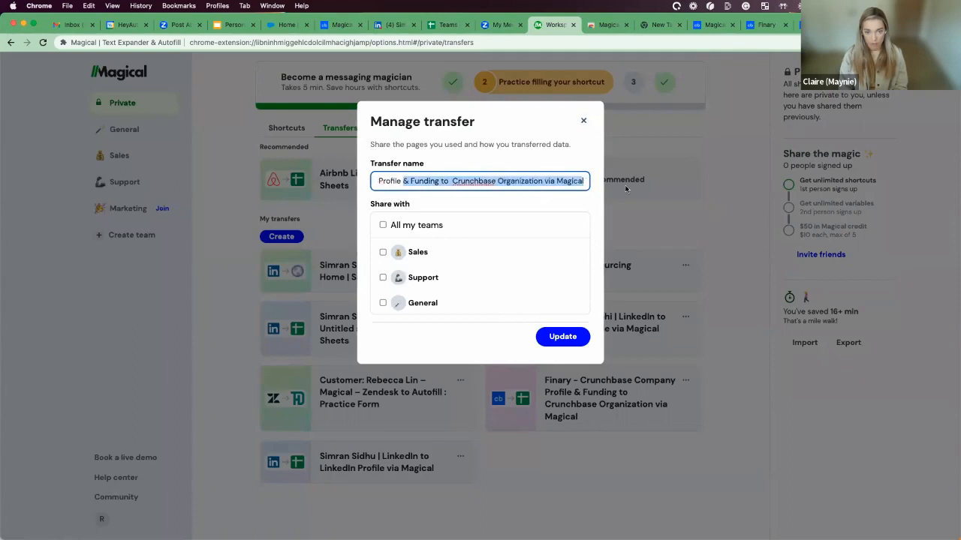
Rename the transfer 'Crunchbase Company Profile to Google Sheets', share it with Sales, and update.
{"action": "type", "text": "Crunchbase Company Profile to"}
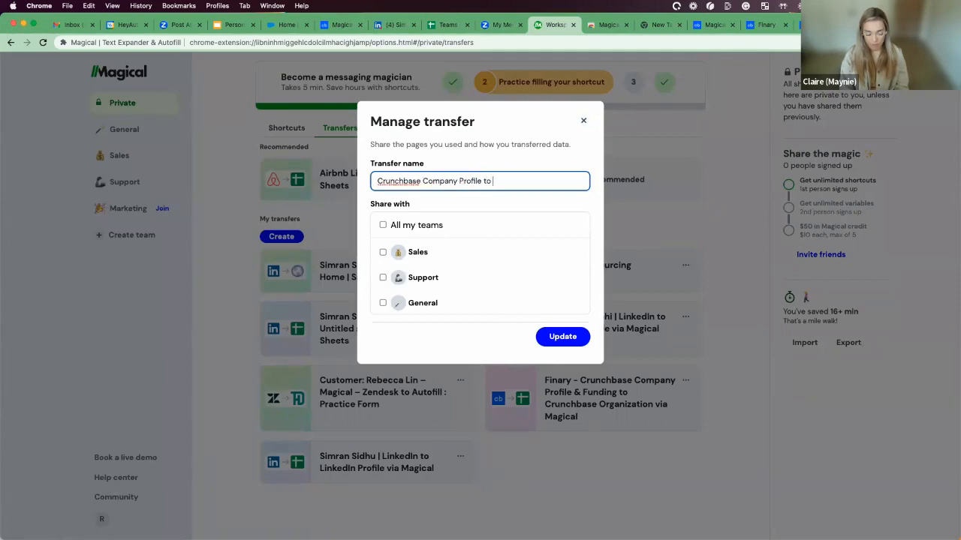
{"action": "type", "text": "Google Sheets"}
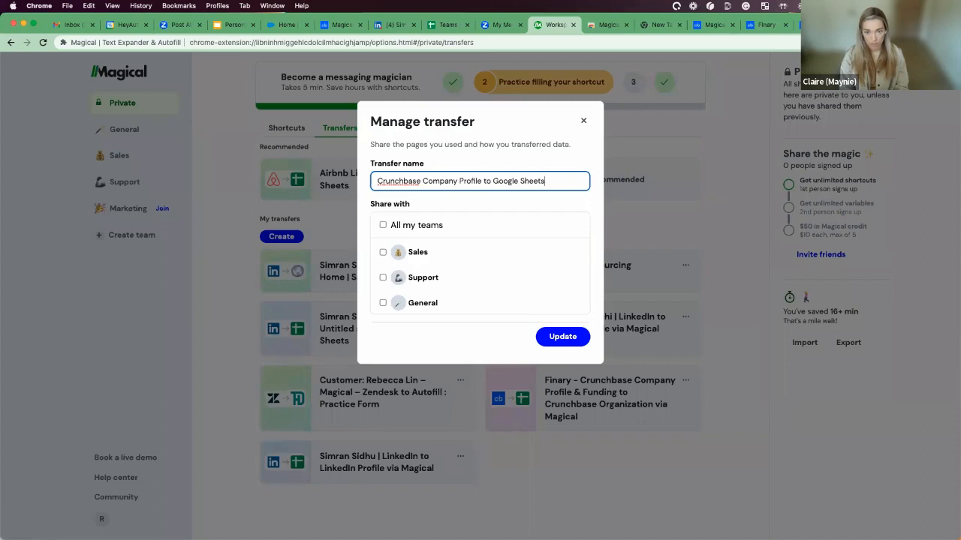
{"action": "left_click", "coordinate": [383, 252]}
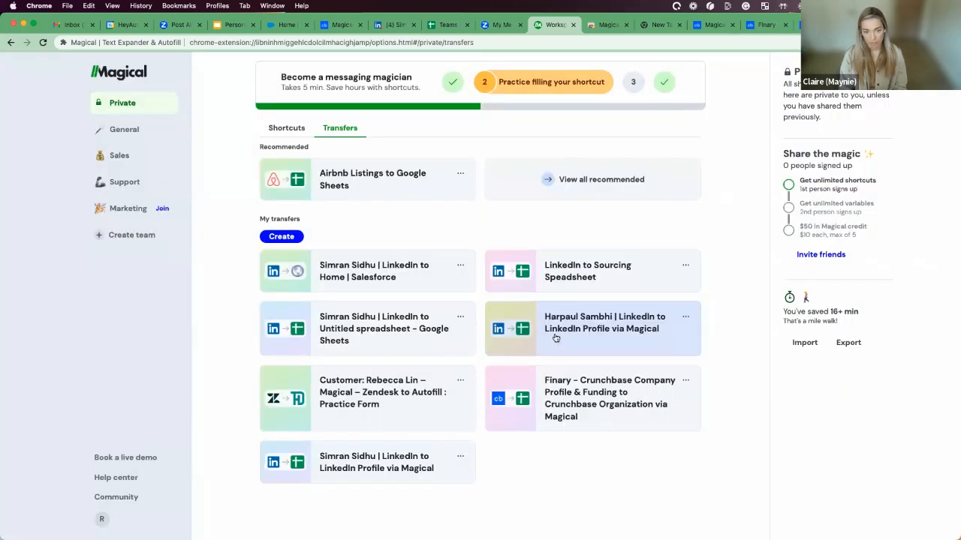
{"action": "left_click", "coordinate": [120, 155]}
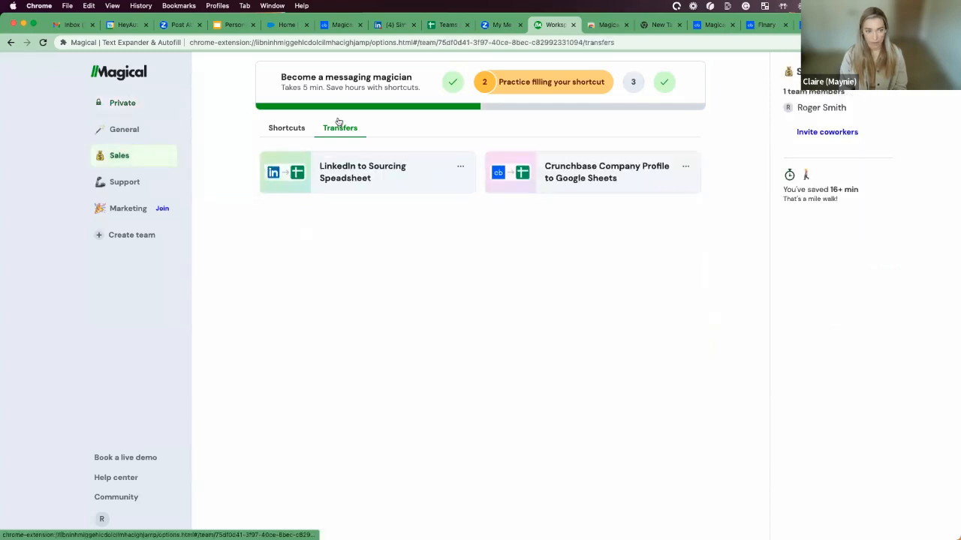
{"action": "mouse_move", "coordinate": [577, 215]}
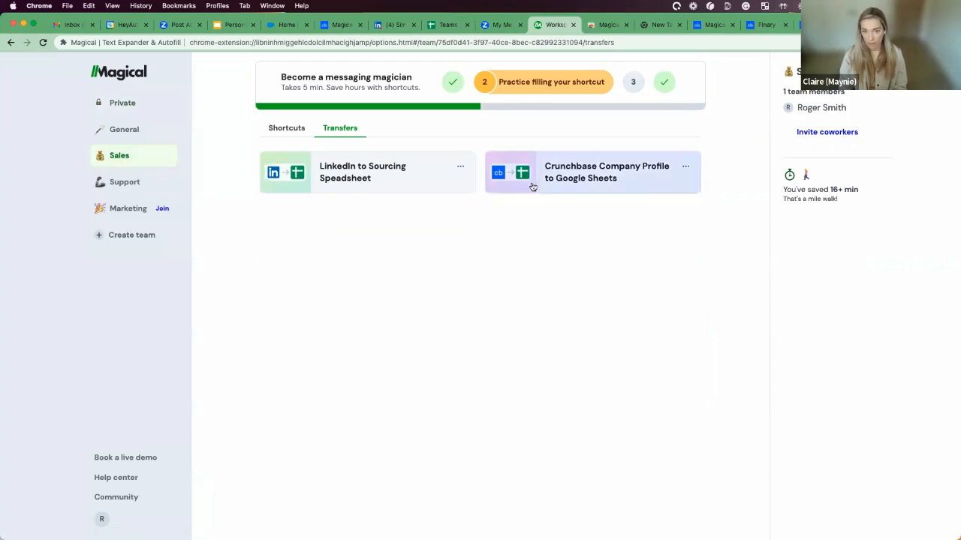
{"action": "mouse_move", "coordinate": [566, 210]}
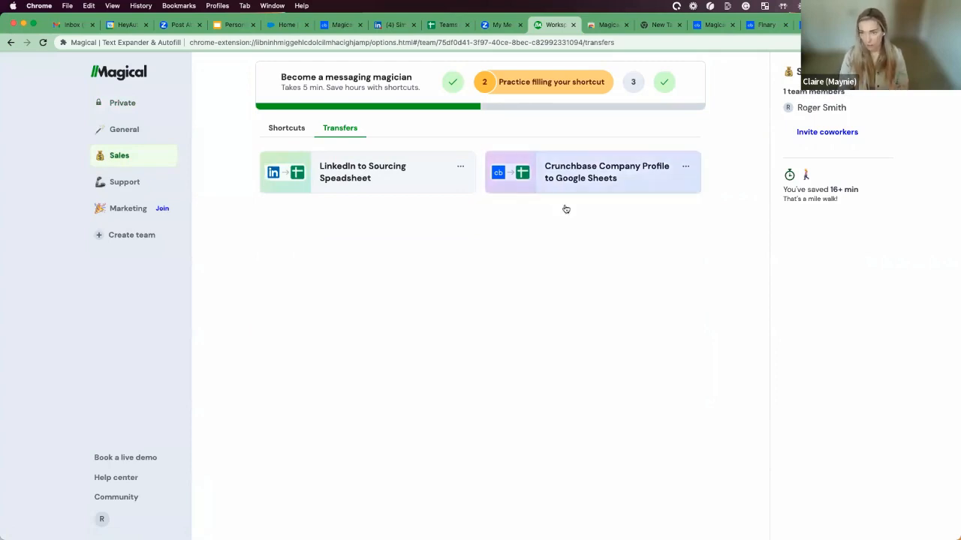
{"action": "mouse_move", "coordinate": [593, 177]}
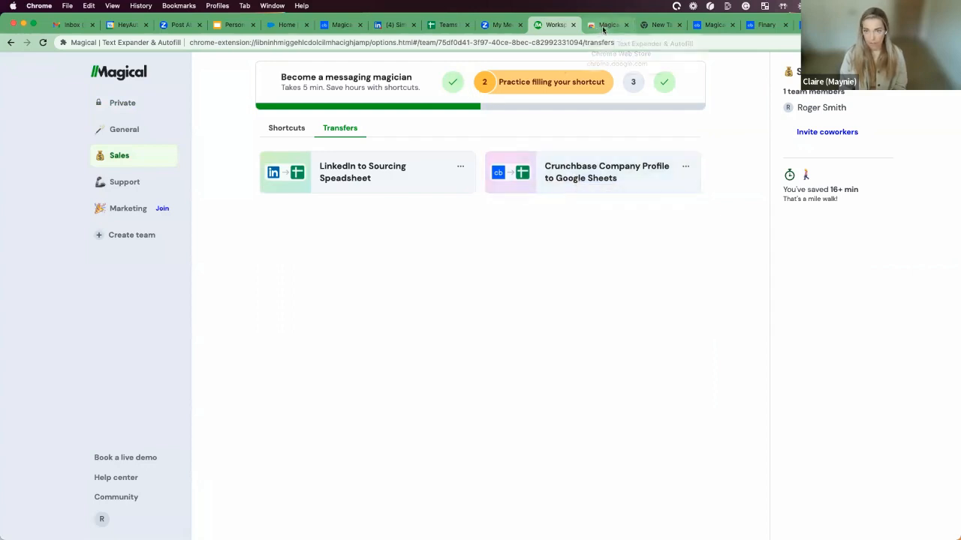
{"action": "mouse_move", "coordinate": [661, 24]}
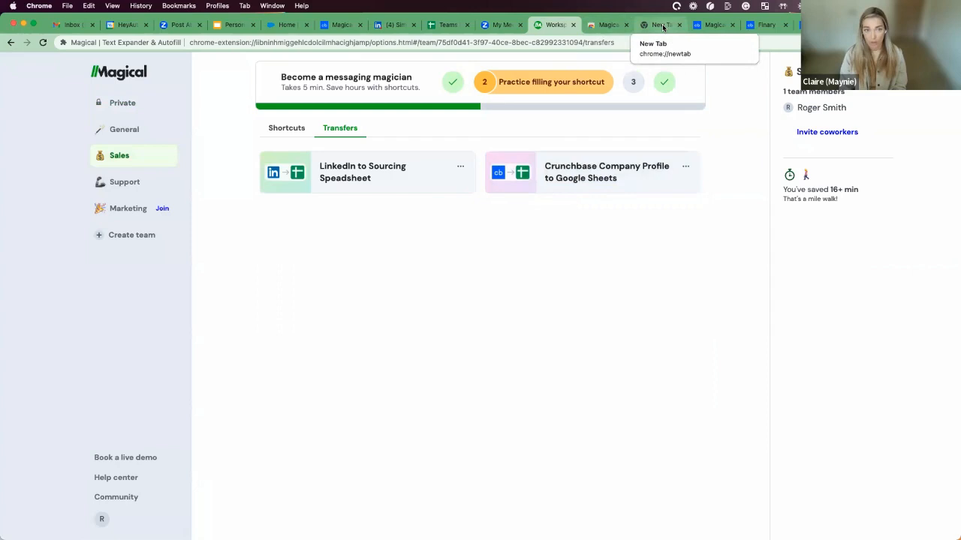
Start a new contact in Salesforce from the Global Actions menu.
{"action": "left_click", "coordinate": [287, 24]}
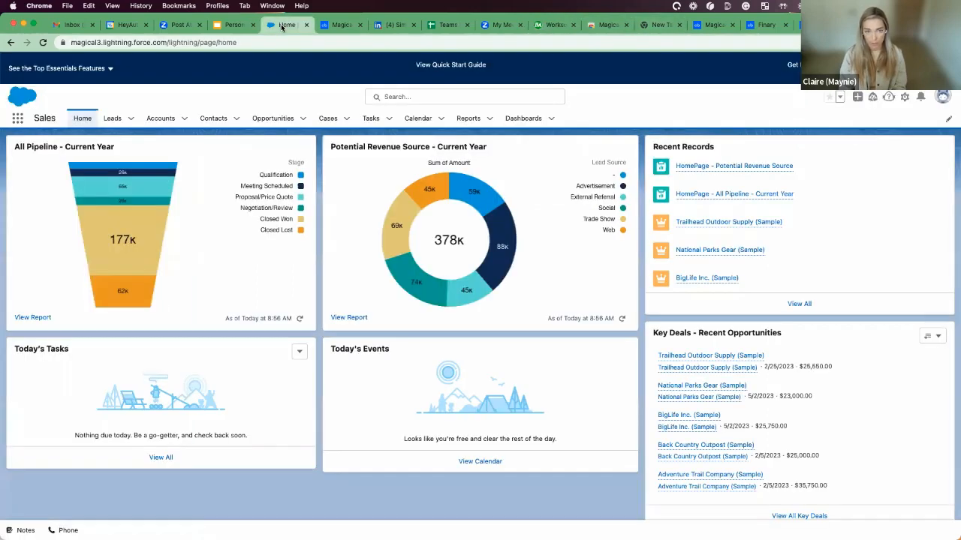
{"action": "left_click", "coordinate": [390, 24]}
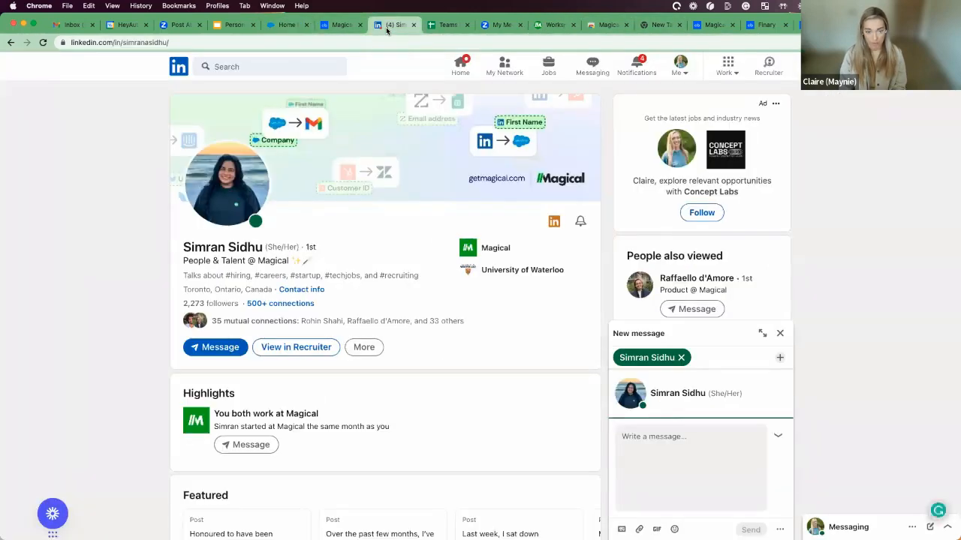
{"action": "left_click", "coordinate": [781, 333]}
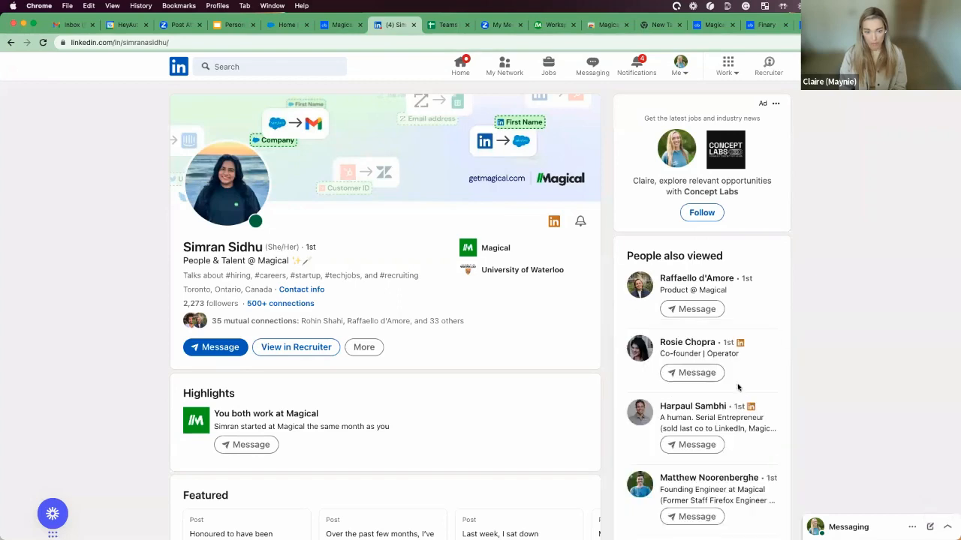
{"action": "mouse_move", "coordinate": [276, 31]}
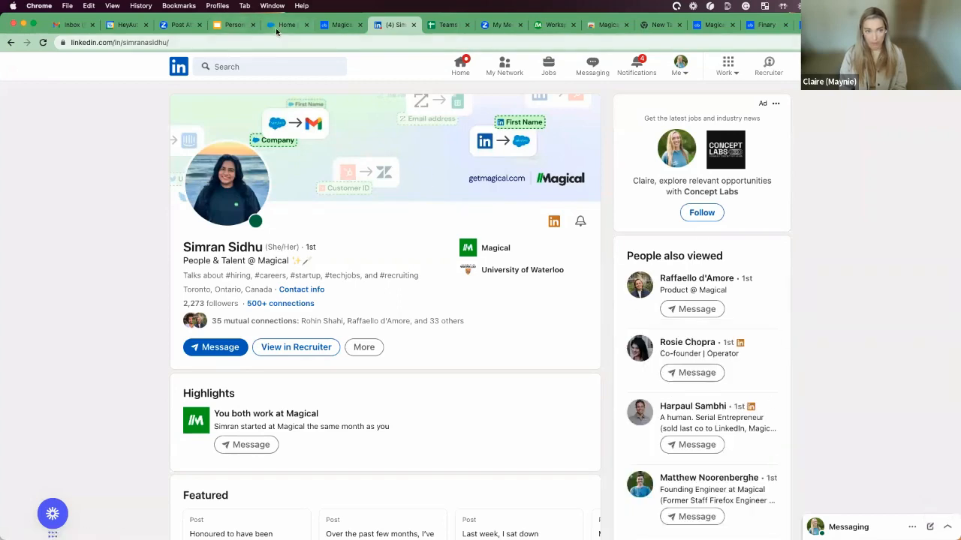
{"action": "left_click", "coordinate": [286, 24]}
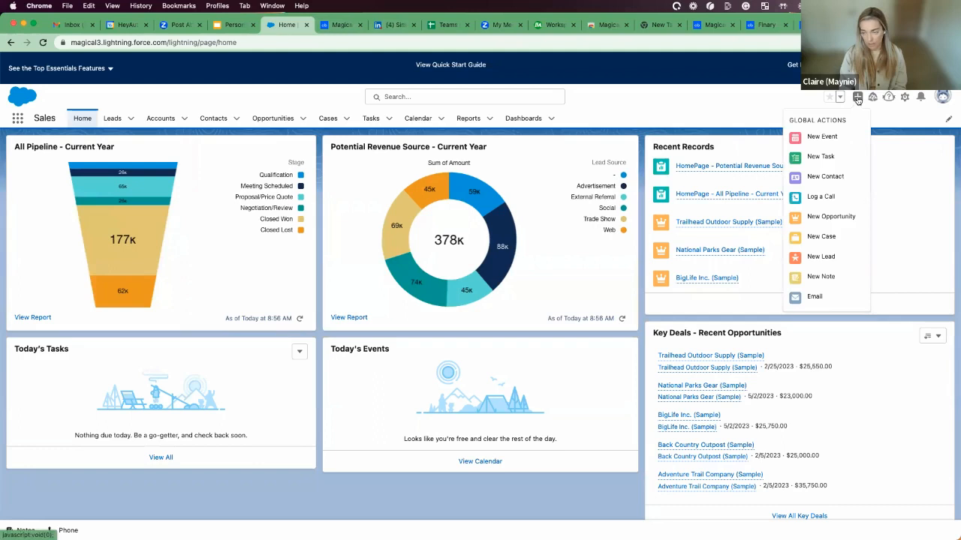
{"action": "mouse_move", "coordinate": [825, 177]}
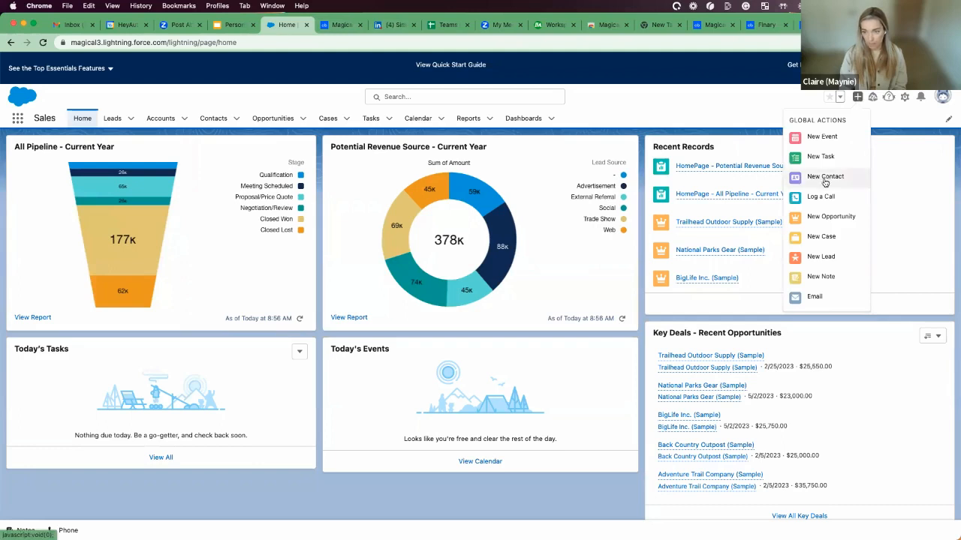
{"action": "left_click", "coordinate": [826, 177]}
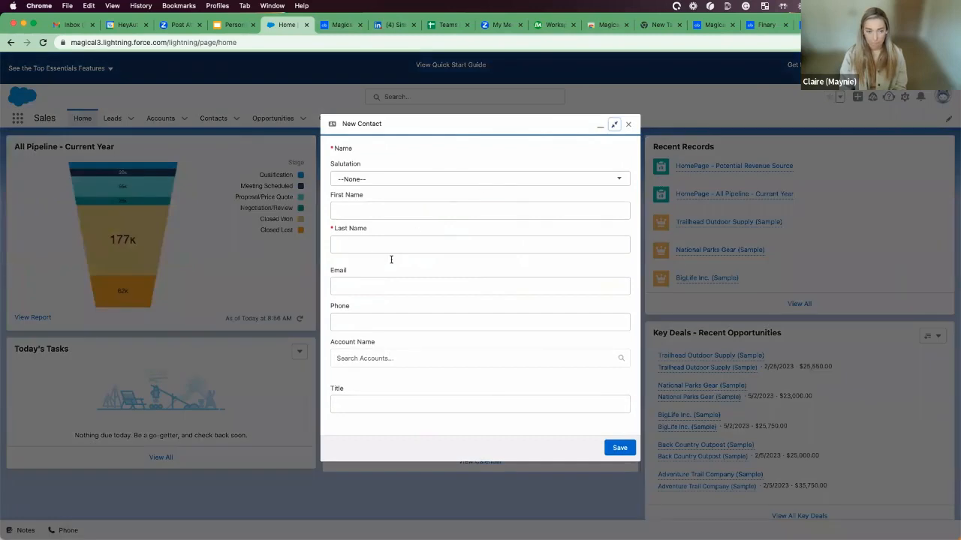
{"action": "left_click", "coordinate": [481, 211]}
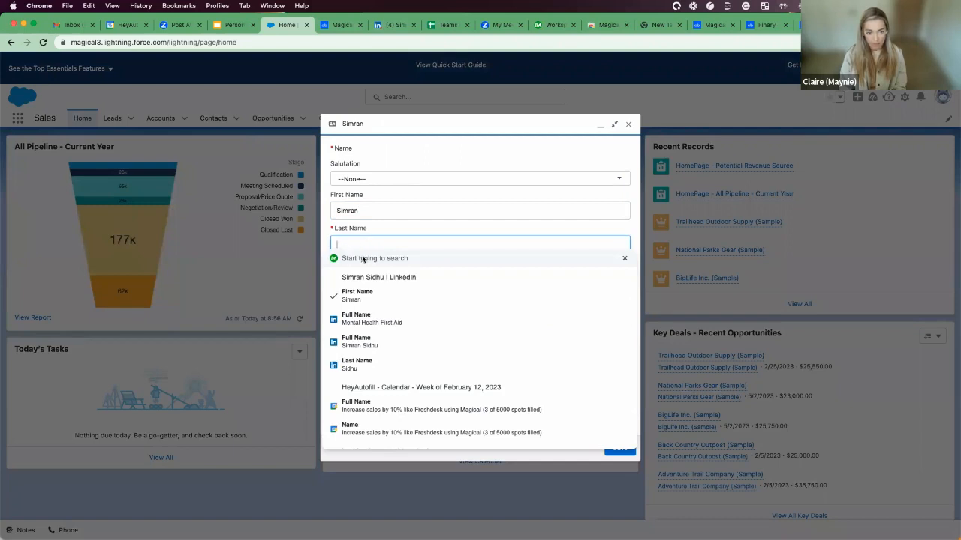
{"action": "left_click", "coordinate": [350, 364]}
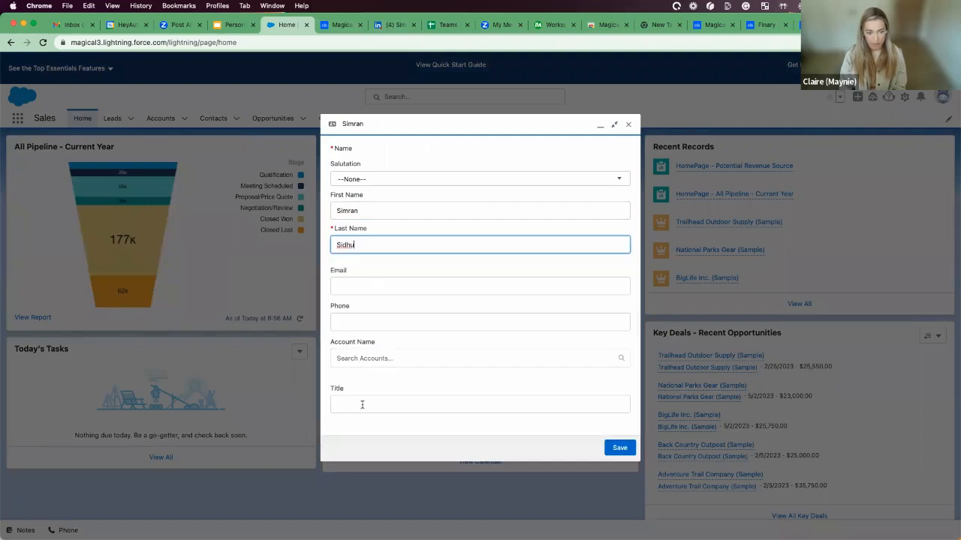
{"action": "left_click", "coordinate": [480, 404]}
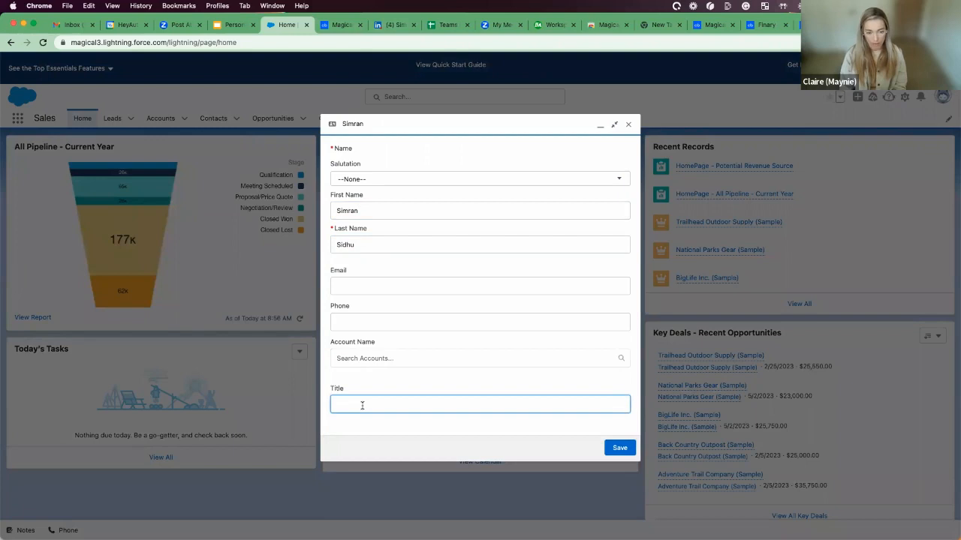
{"action": "type", "text": "//"}
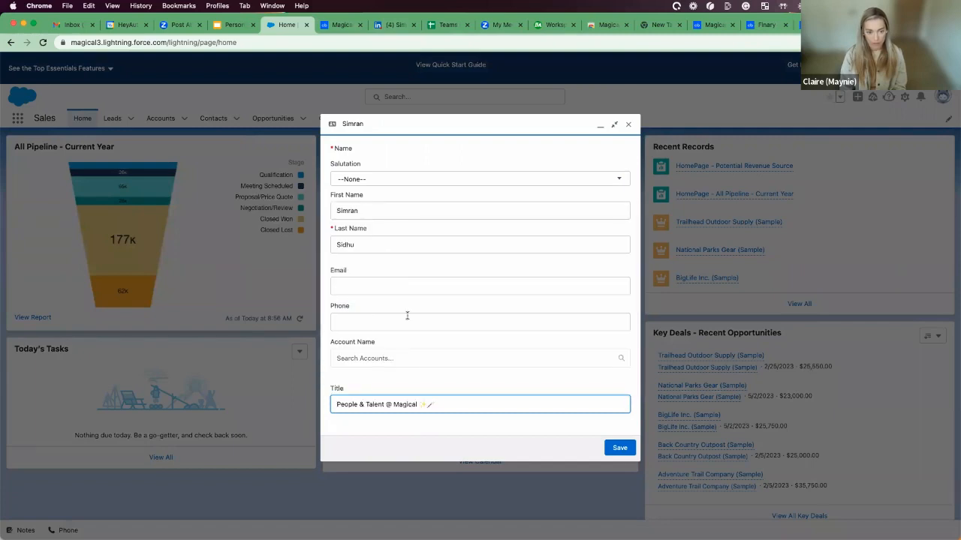
{"action": "mouse_move", "coordinate": [453, 316]}
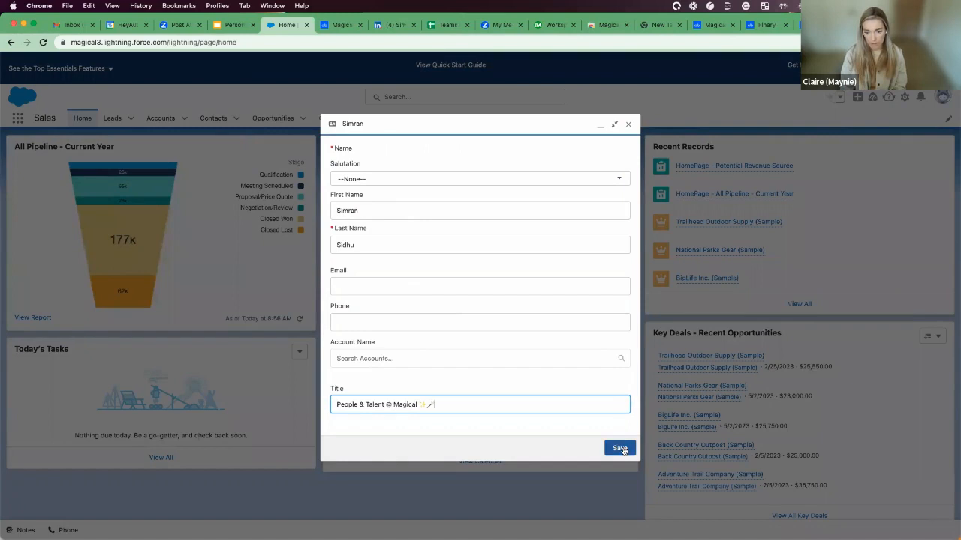
{"action": "left_click", "coordinate": [618, 448]}
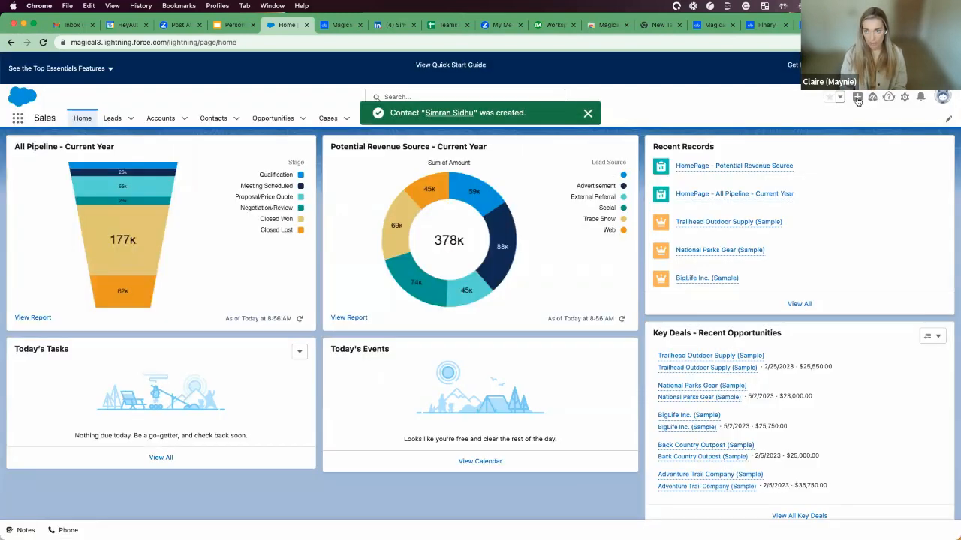
{"action": "left_click", "coordinate": [857, 97]}
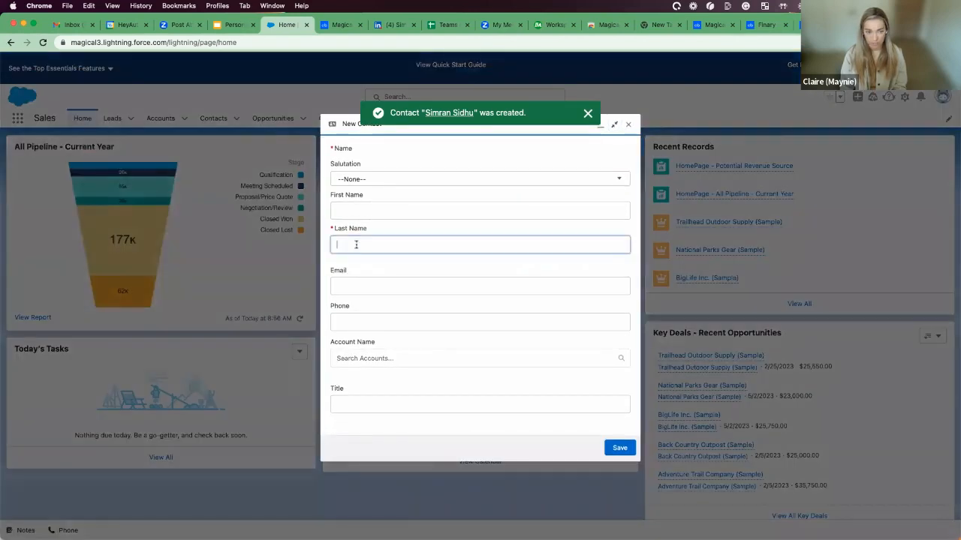
{"action": "left_click", "coordinate": [481, 243]}
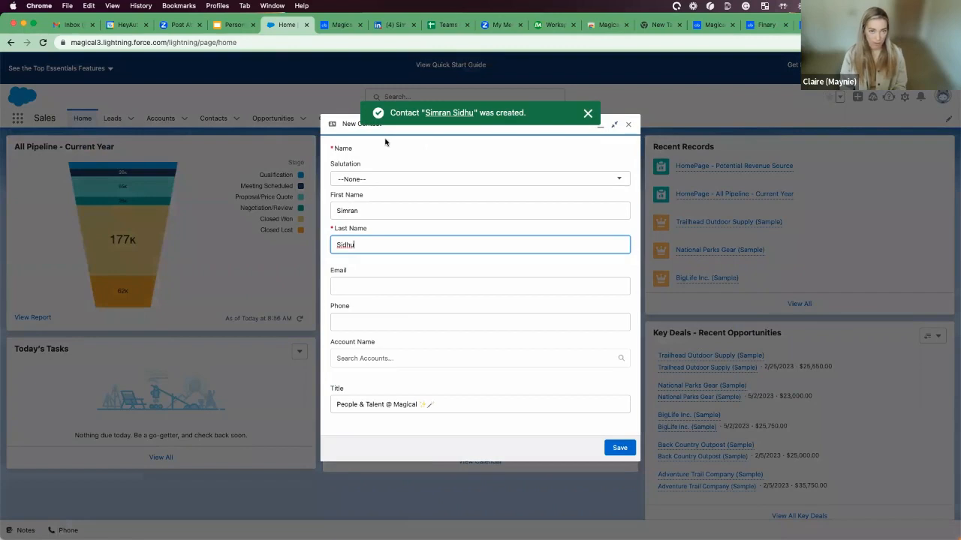
{"action": "left_click", "coordinate": [393, 24]}
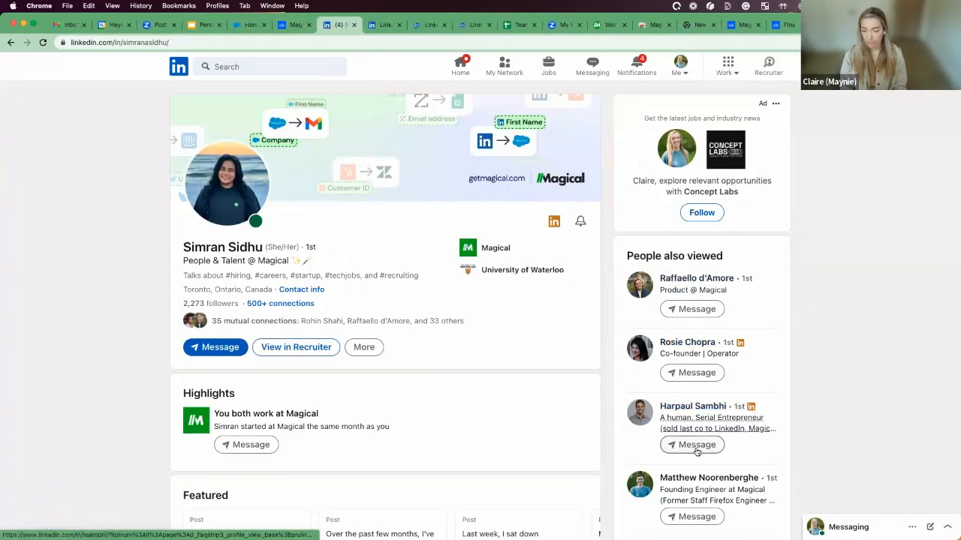
{"action": "left_click", "coordinate": [284, 24]}
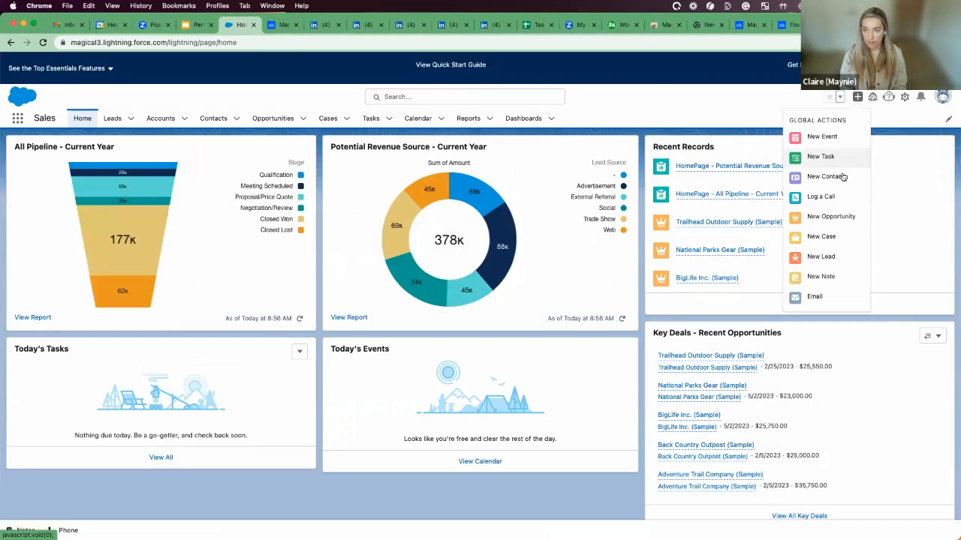
{"action": "left_click", "coordinate": [826, 178]}
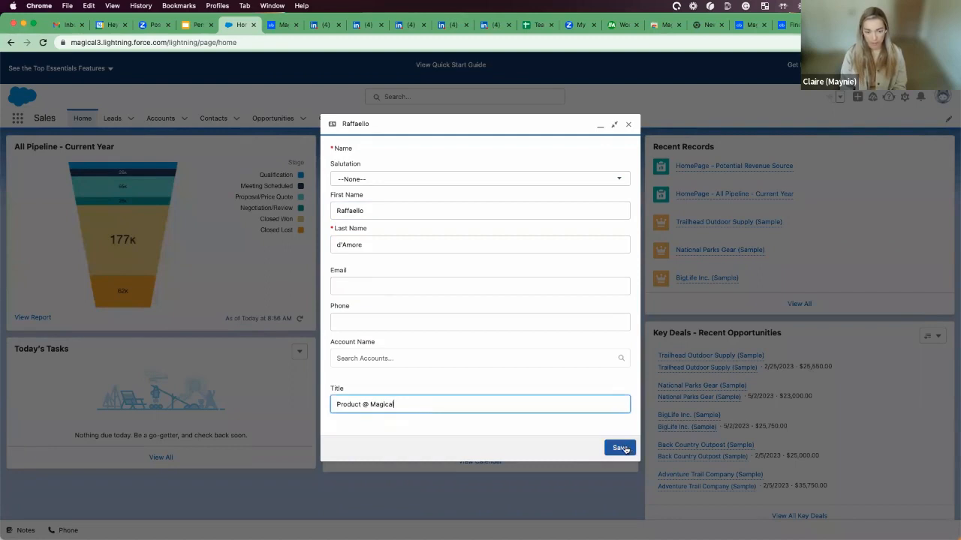
{"action": "left_click", "coordinate": [619, 447]}
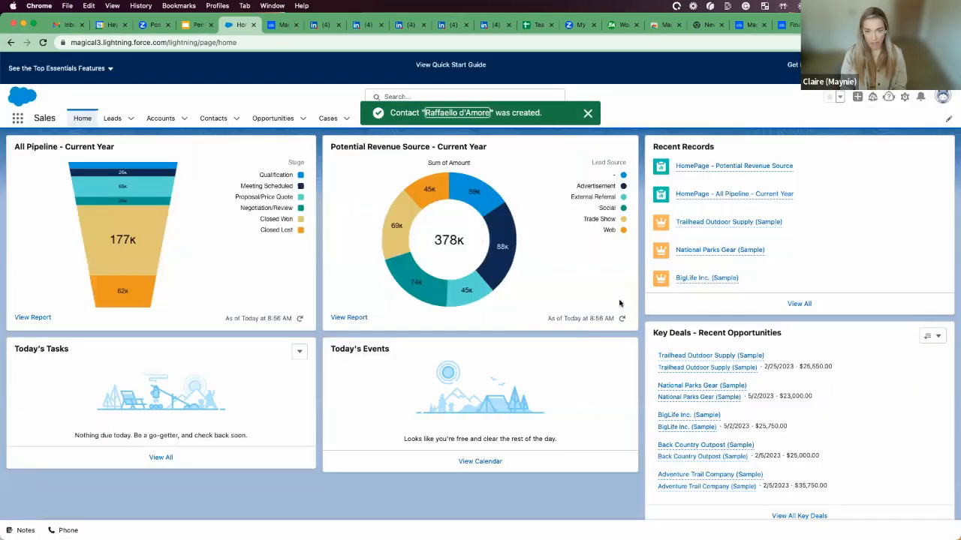
{"action": "mouse_move", "coordinate": [447, 311]}
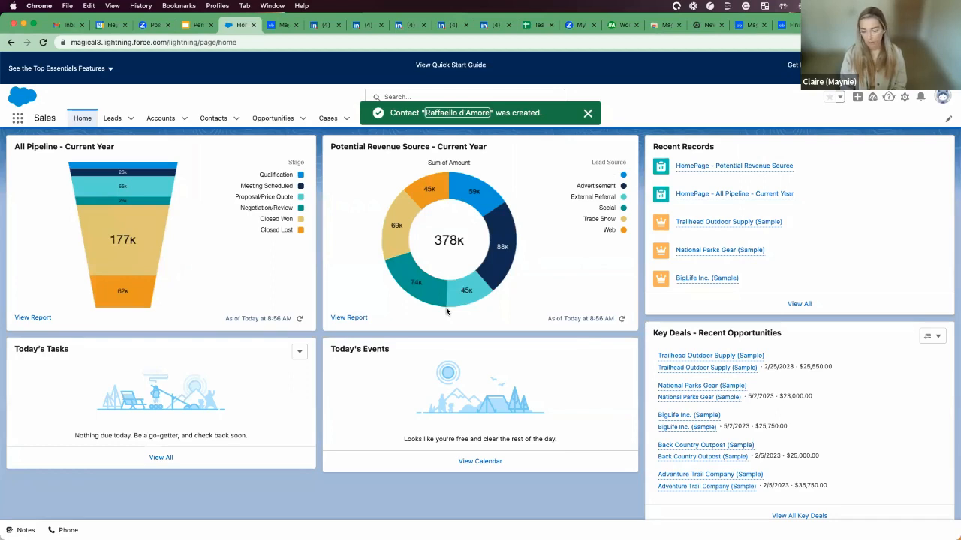
{"action": "mouse_move", "coordinate": [338, 153]}
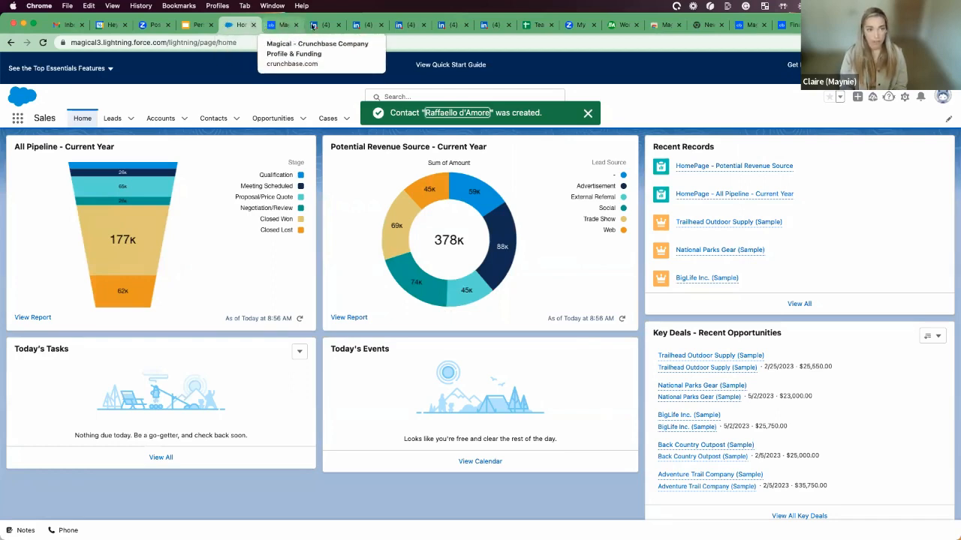
{"action": "left_click", "coordinate": [589, 112]}
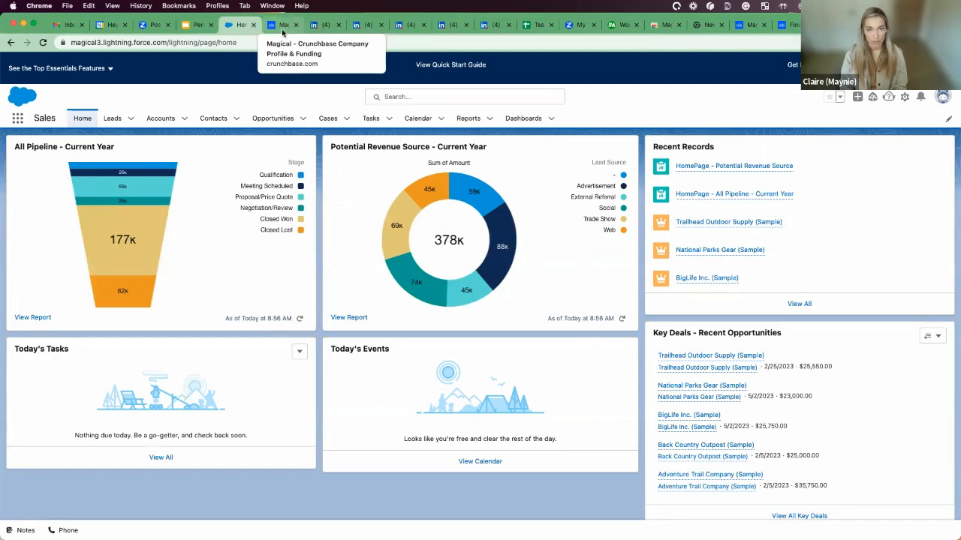
{"action": "left_click", "coordinate": [623, 24]}
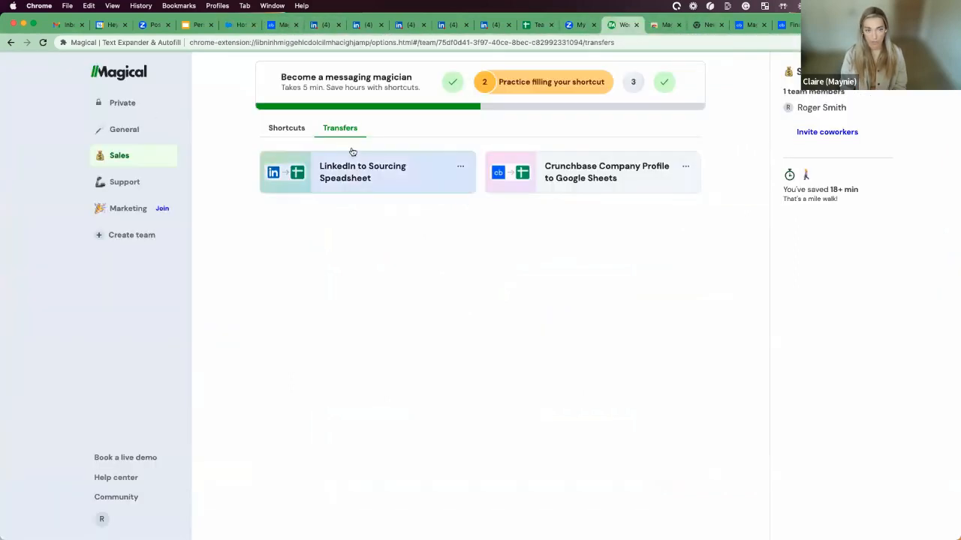
{"action": "left_click", "coordinate": [121, 102]}
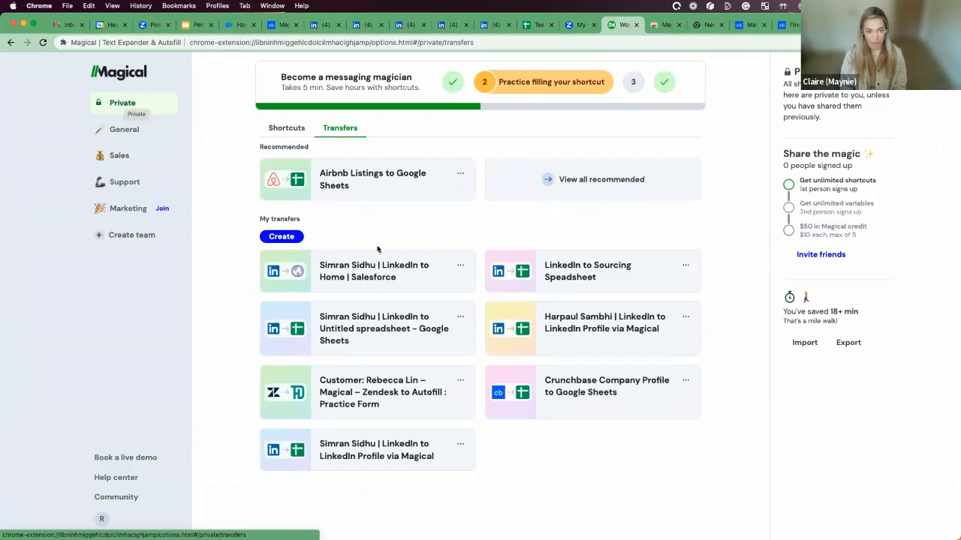
{"action": "left_click", "coordinate": [459, 267]}
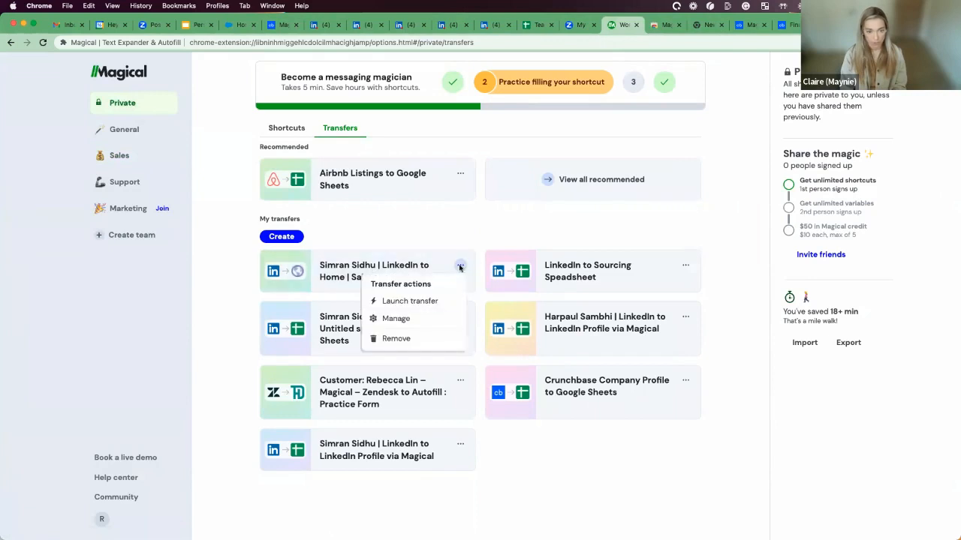
{"action": "left_click", "coordinate": [396, 318]}
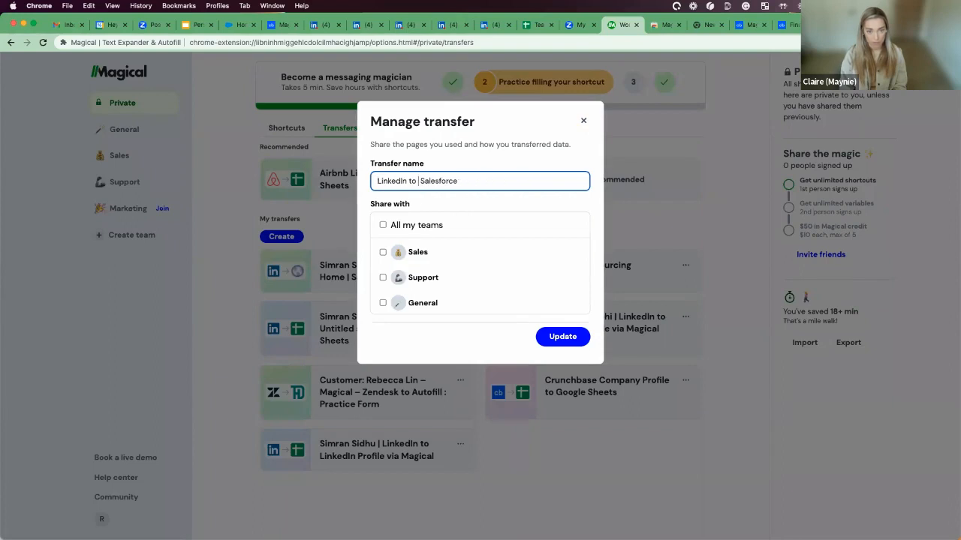
{"action": "left_click", "coordinate": [383, 253]}
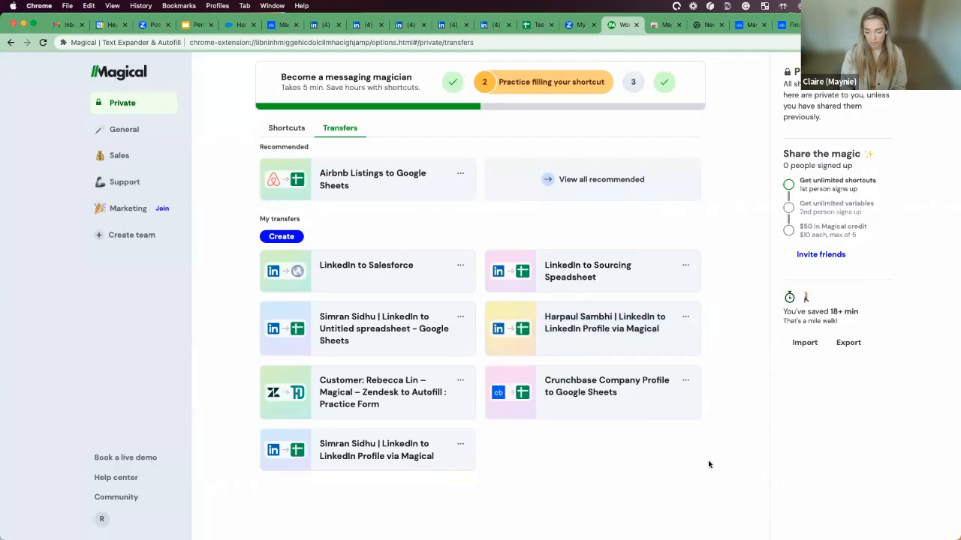
{"action": "mouse_move", "coordinate": [579, 393]}
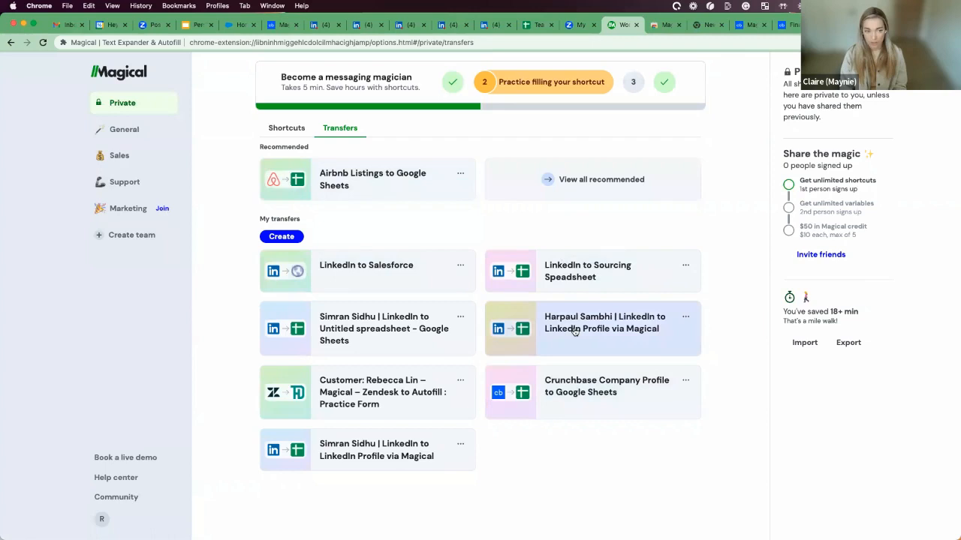
Open the Sales team space and bring up its Invite coworkers dialog.
{"action": "left_click", "coordinate": [286, 128]}
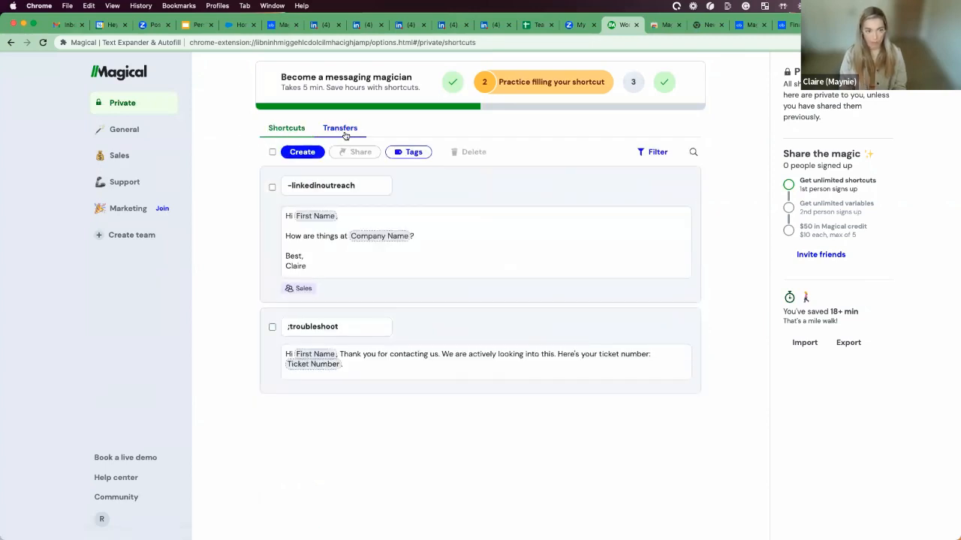
{"action": "left_click", "coordinate": [340, 128]}
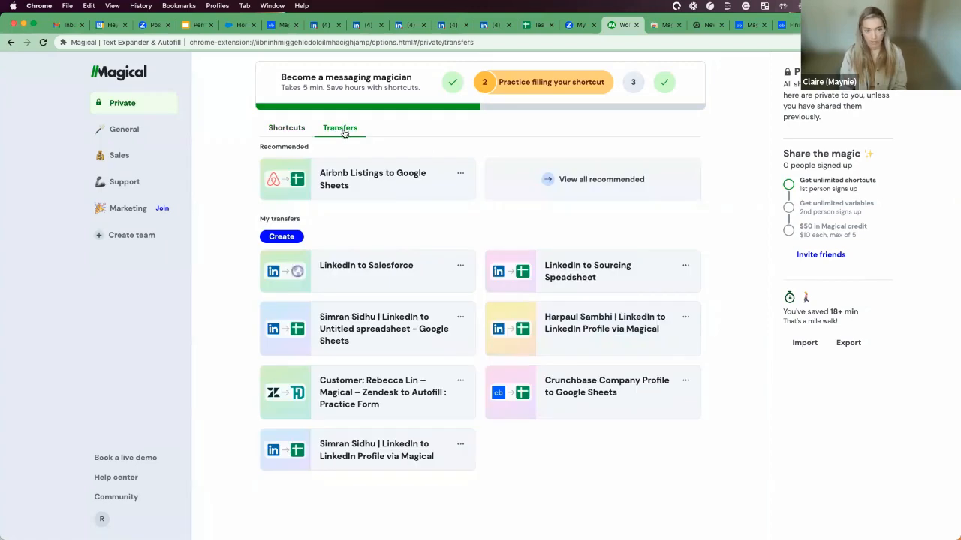
{"action": "left_click", "coordinate": [285, 128]}
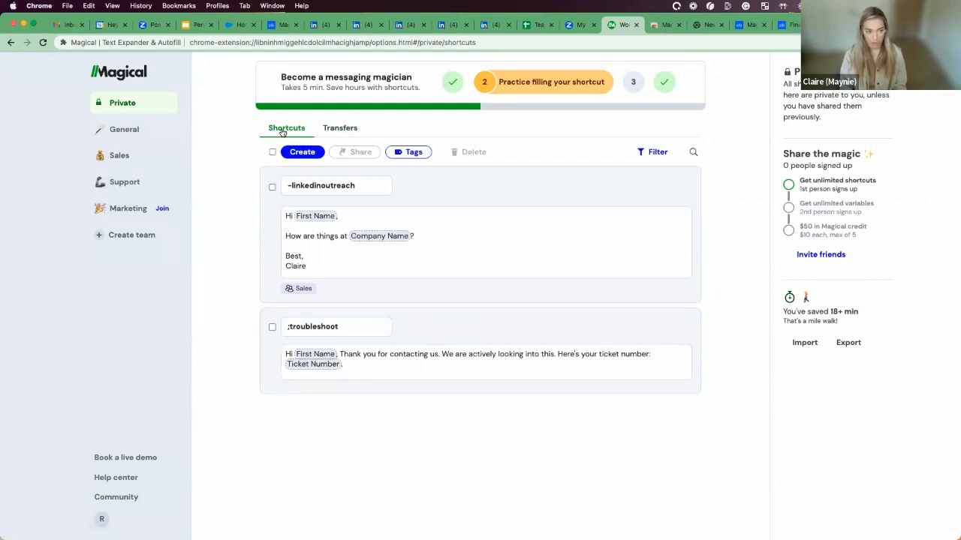
{"action": "mouse_move", "coordinate": [78, 158]}
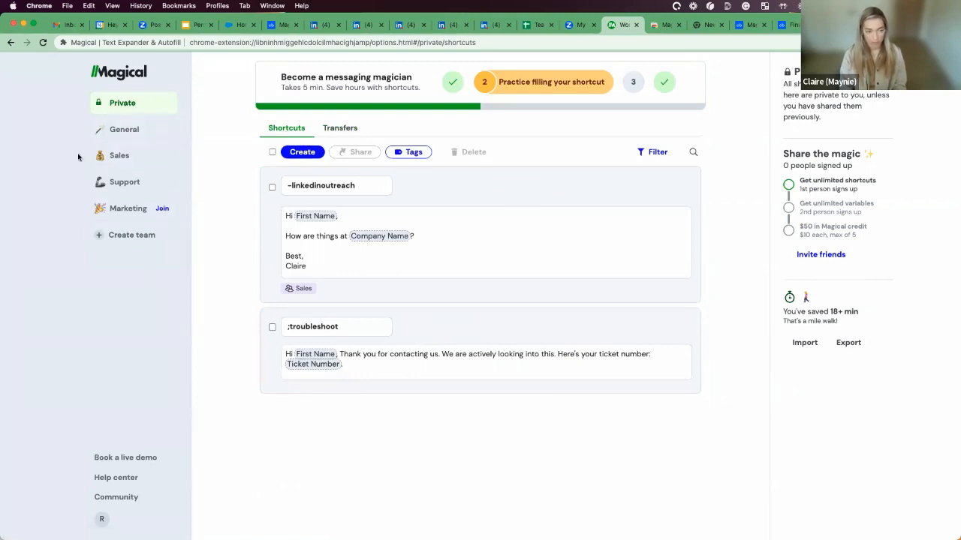
{"action": "mouse_move", "coordinate": [245, 206]}
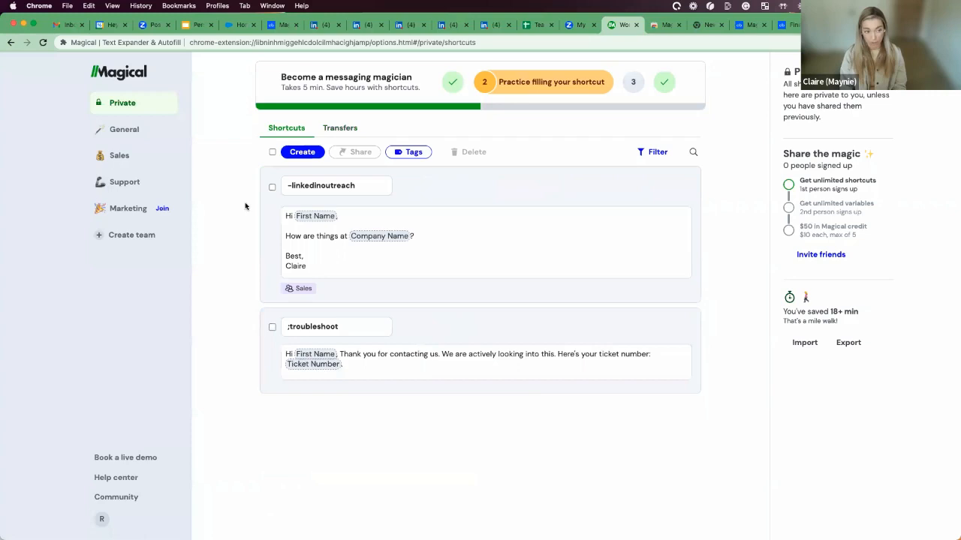
{"action": "mouse_move", "coordinate": [195, 210]}
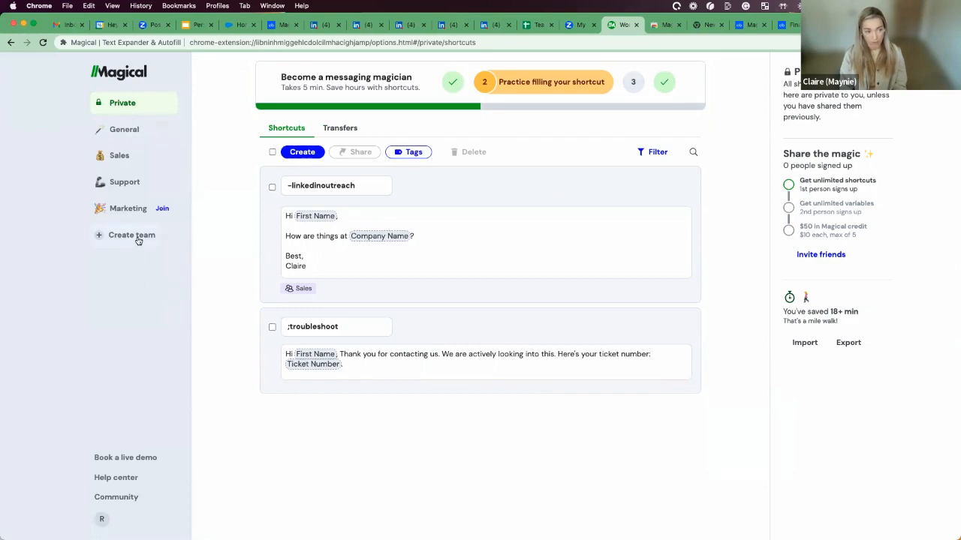
{"action": "left_click", "coordinate": [120, 155]}
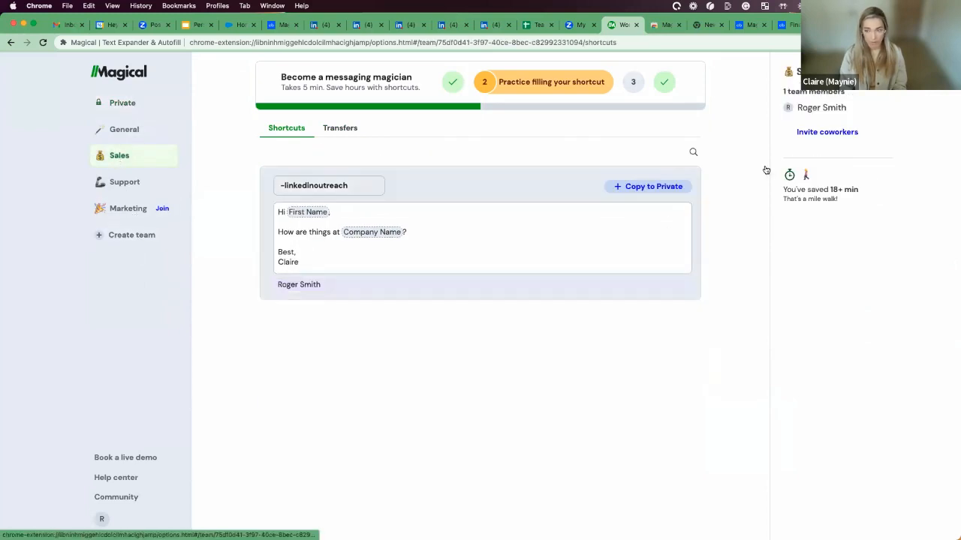
{"action": "left_click", "coordinate": [826, 132]}
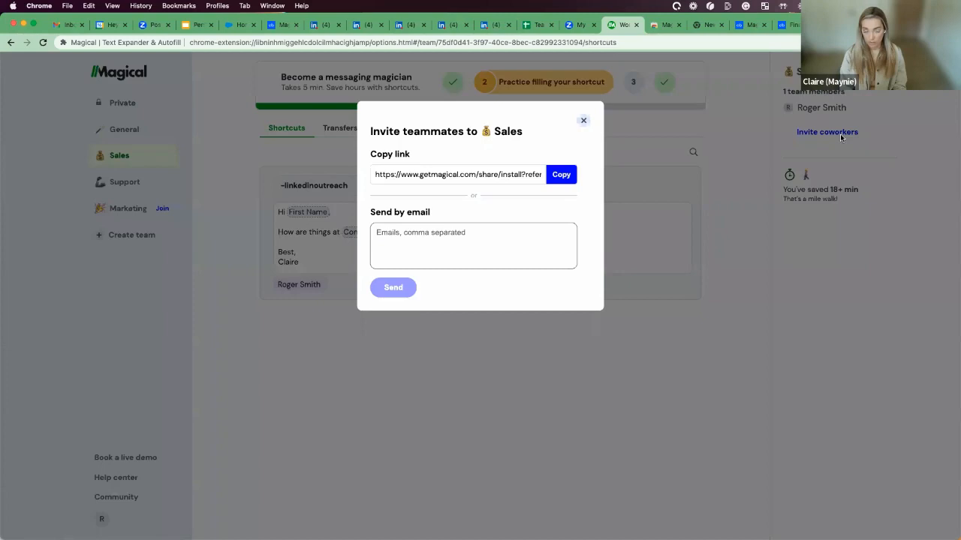